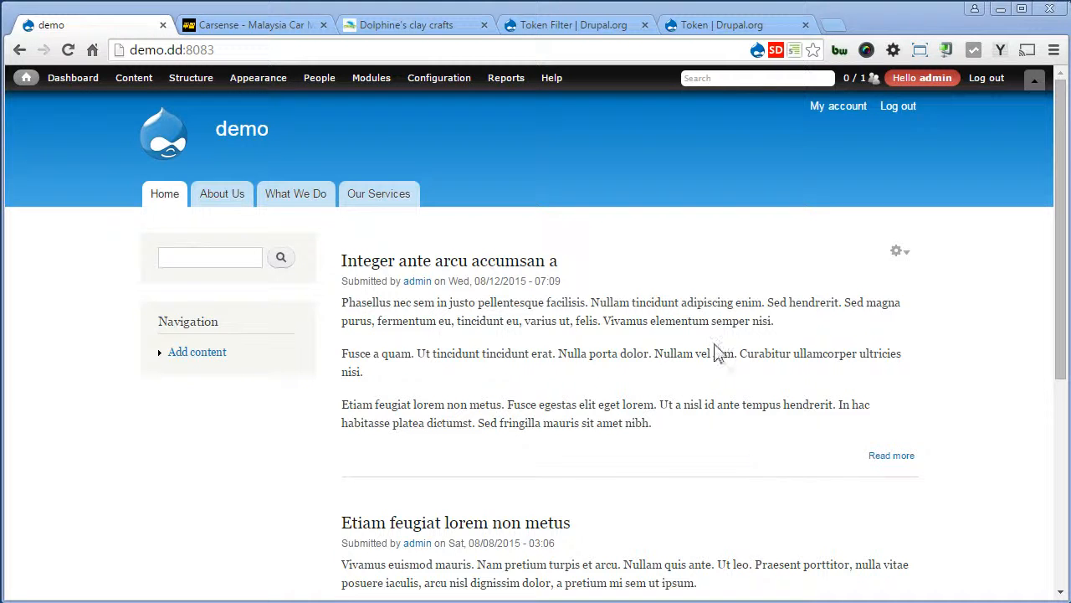
Check the copyright line in the Carsense footer, then view the Dolphine's clay crafts site footer
{"action": "left_click", "coordinate": [251, 25]}
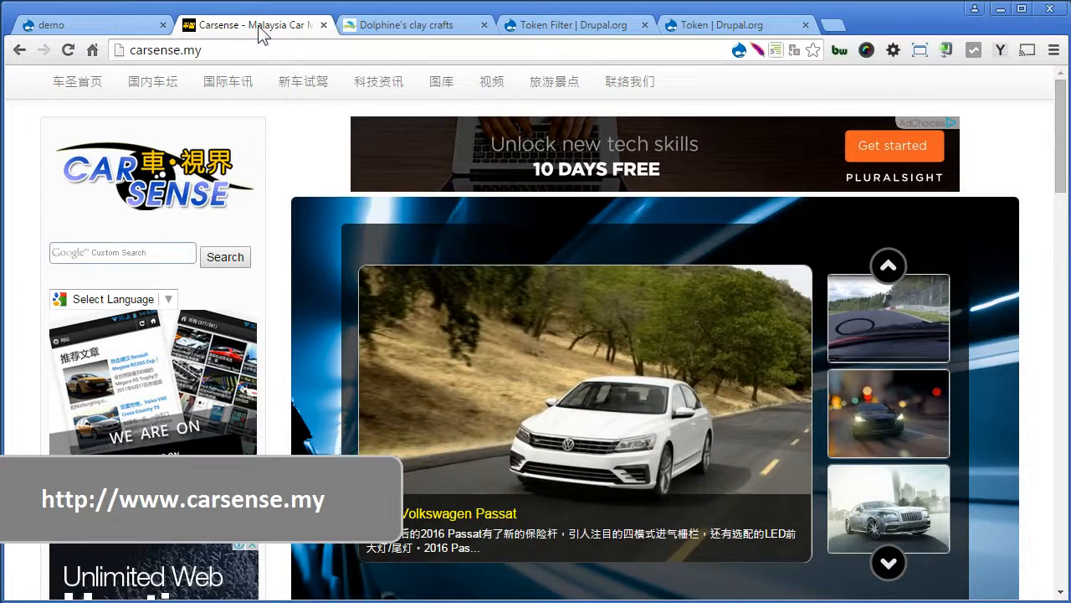
{"action": "scroll", "scroll_direction": "down", "scroll_amount": 3}
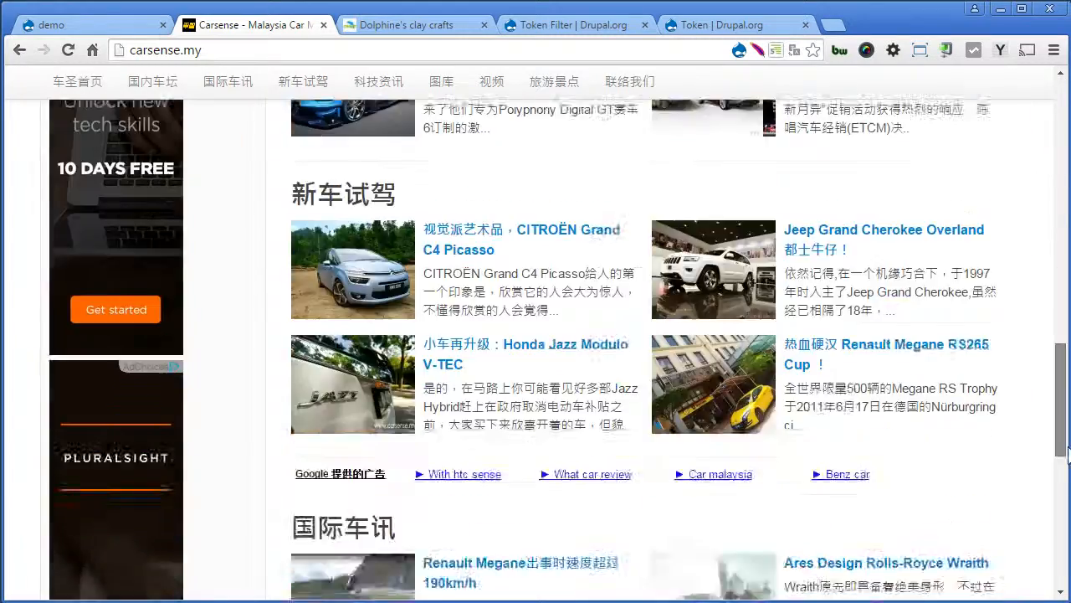
{"action": "scroll", "scroll_direction": "down", "scroll_amount": 3}
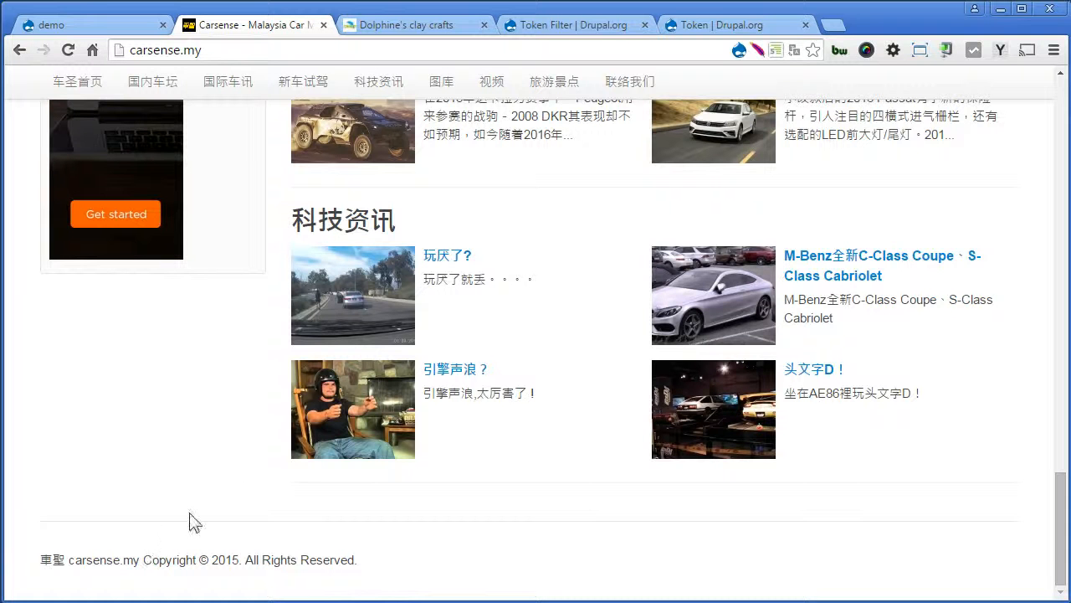
{"action": "left_click", "coordinate": [410, 26]}
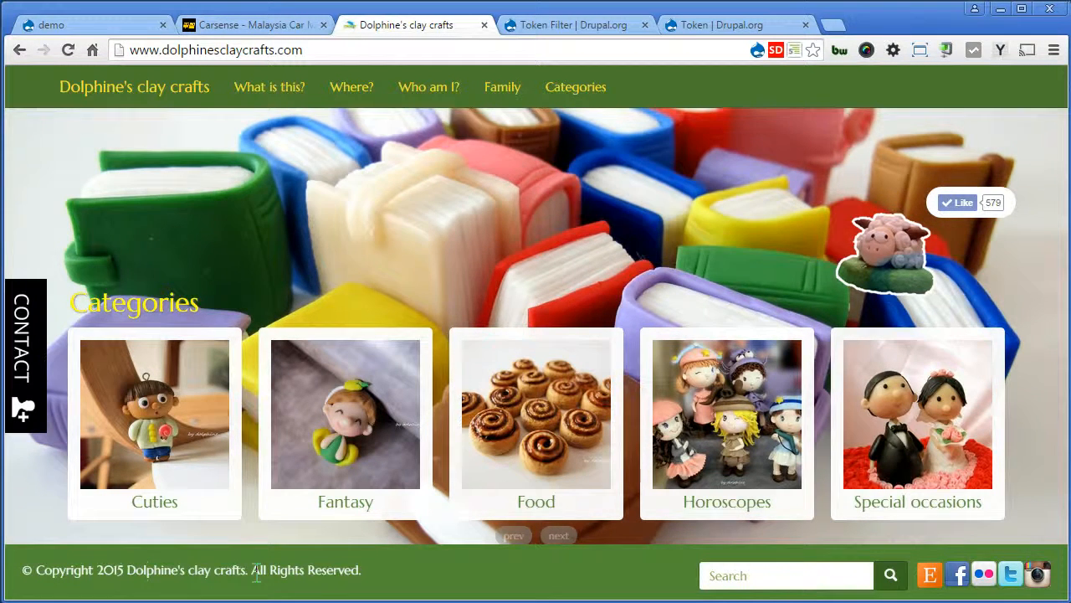
{"action": "left_click", "coordinate": [559, 536]}
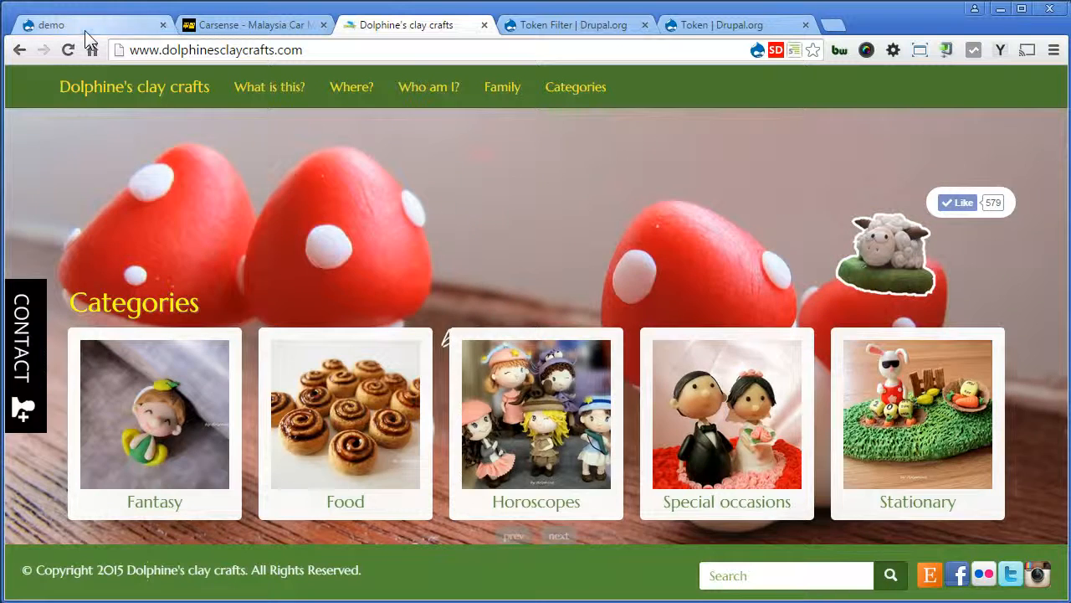
Back on the demo site, scroll to the footer and select the year 2015 in the copyright line
{"action": "left_click", "coordinate": [50, 25]}
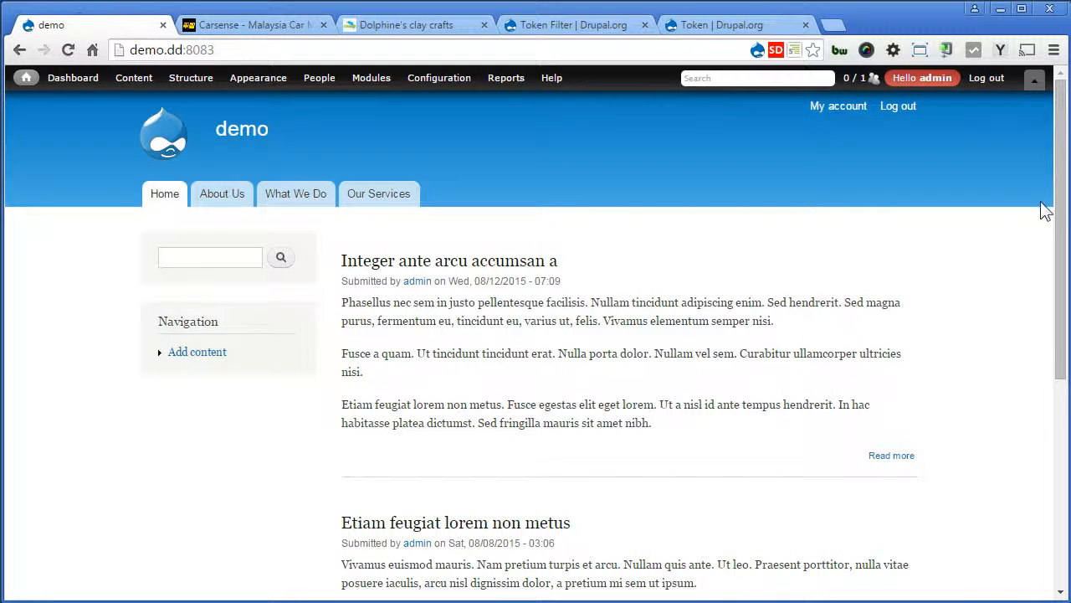
{"action": "scroll", "scroll_direction": "down", "scroll_amount": 3}
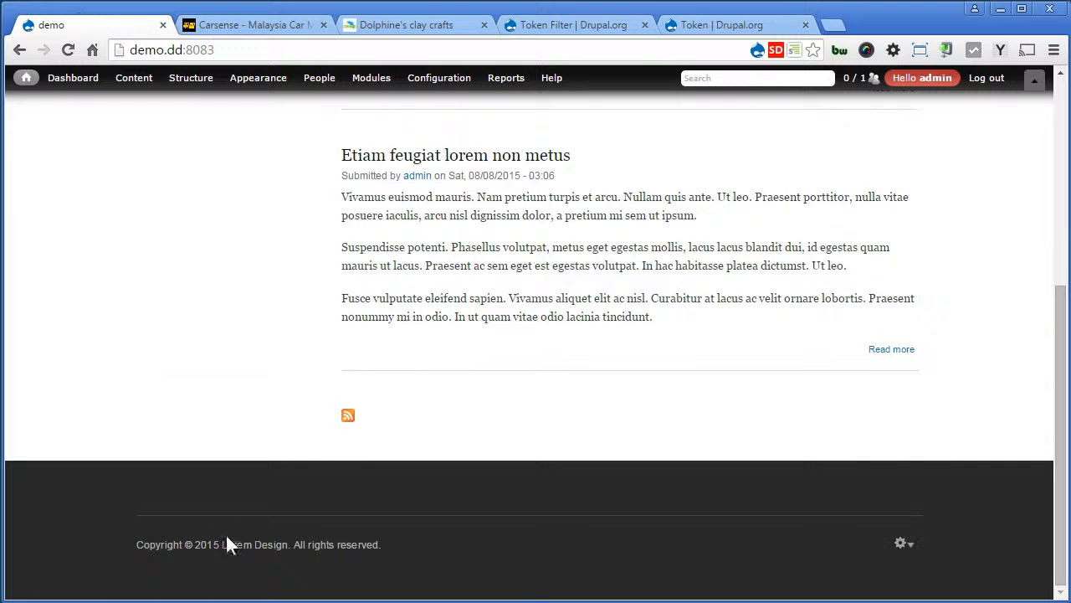
{"action": "double_click", "coordinate": [206, 544]}
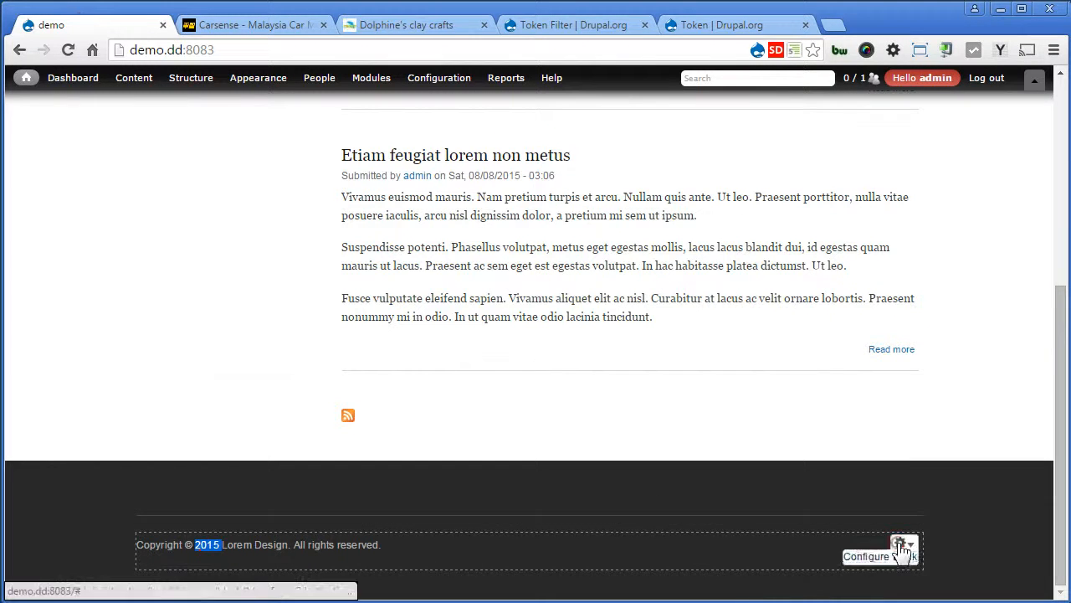
Configure the Copyright footer block and select the fixed 2015 in its body text
{"action": "left_click", "coordinate": [867, 555]}
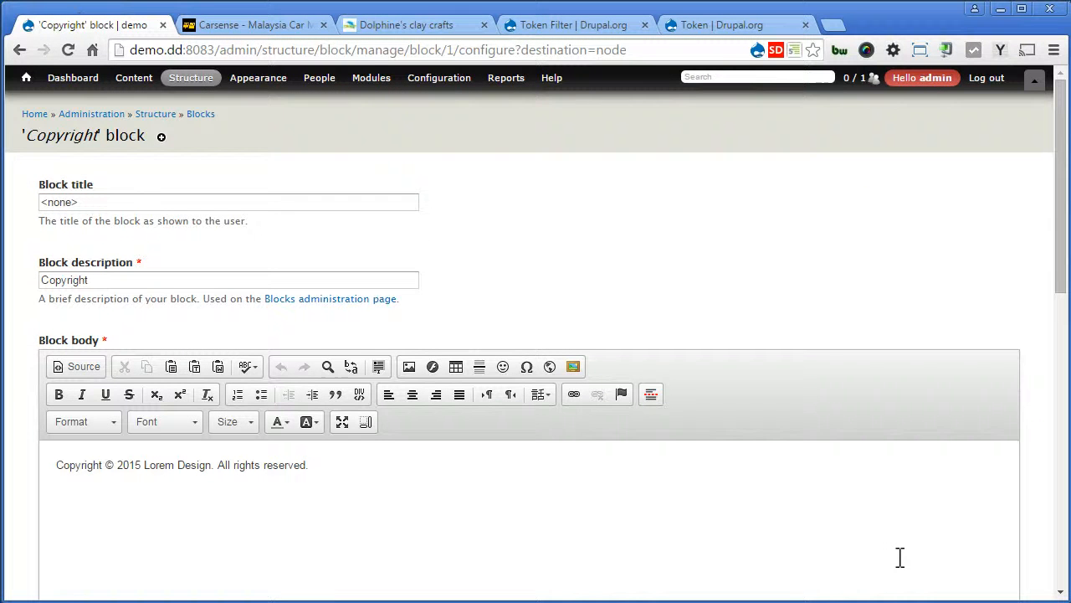
{"action": "double_click", "coordinate": [134, 466]}
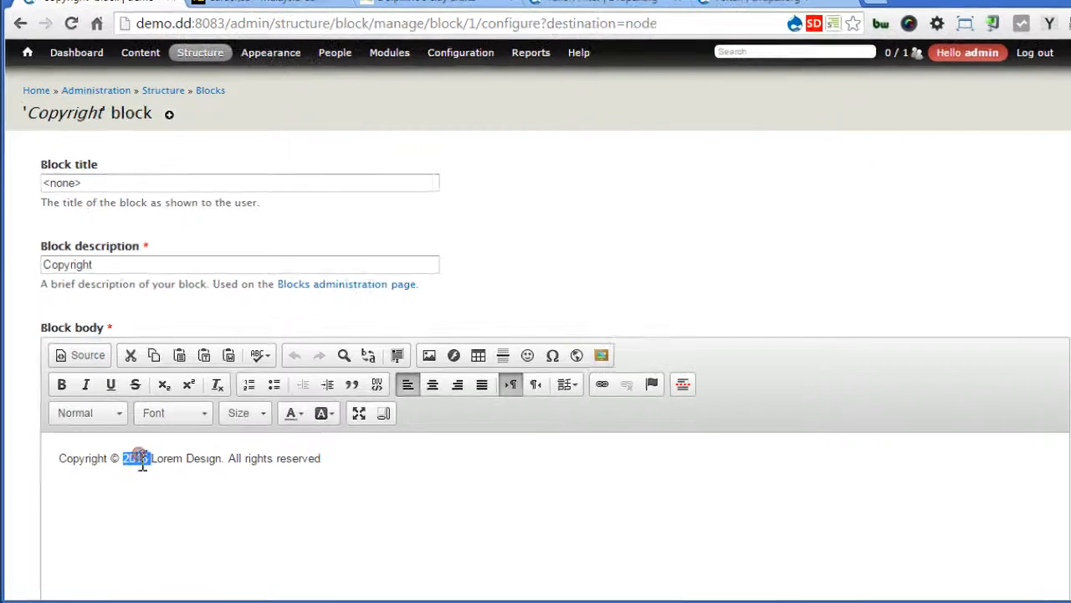
{"action": "scroll", "scroll_direction": "down", "scroll_amount": 3}
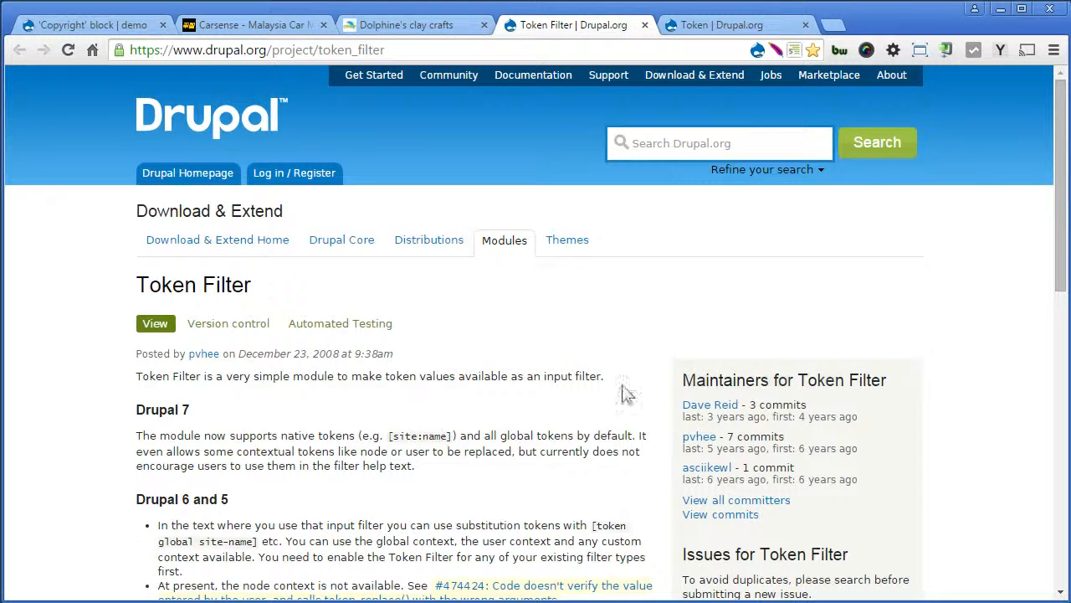
Scroll through the Token Filter project page on drupal.org
{"action": "scroll", "scroll_direction": "down", "scroll_amount": 3}
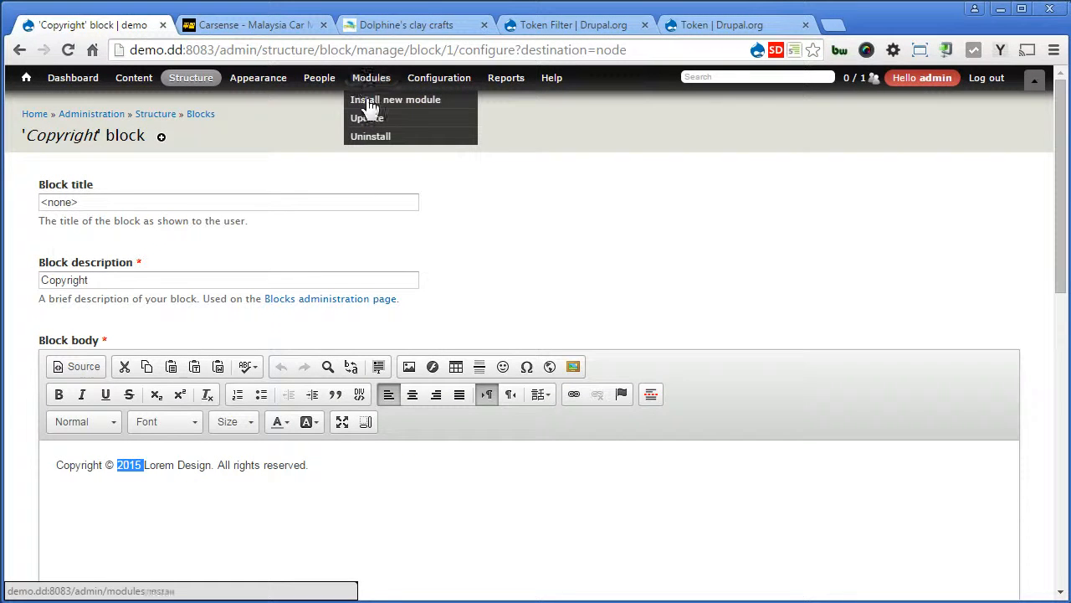
{"action": "left_click", "coordinate": [395, 99]}
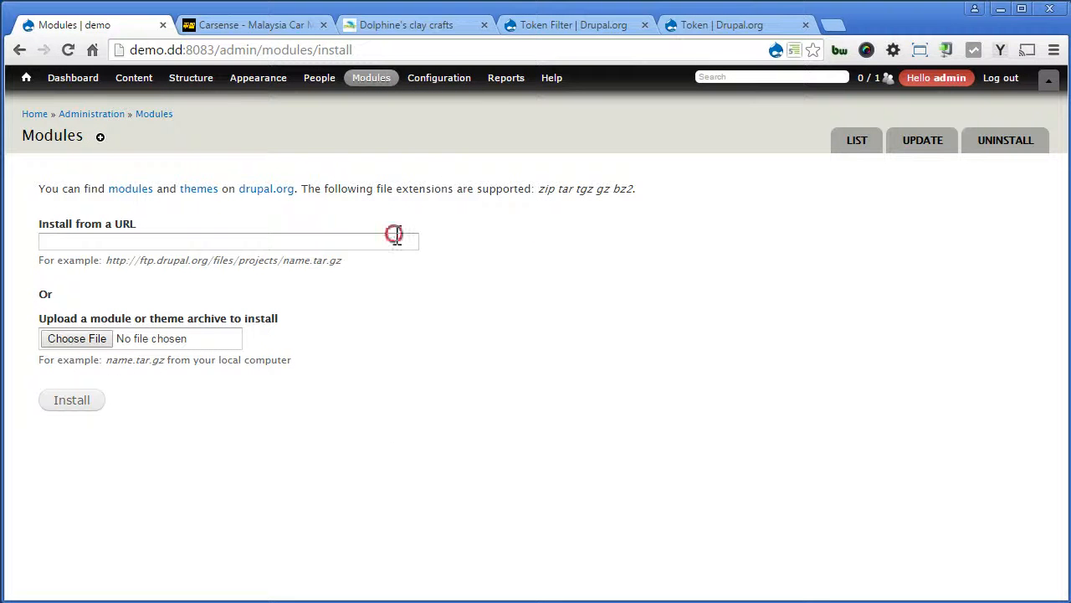
{"action": "type", "text": "http://ftp.drupal.org/files/projects/token_filter-7.x-1.1.tar.gz"}
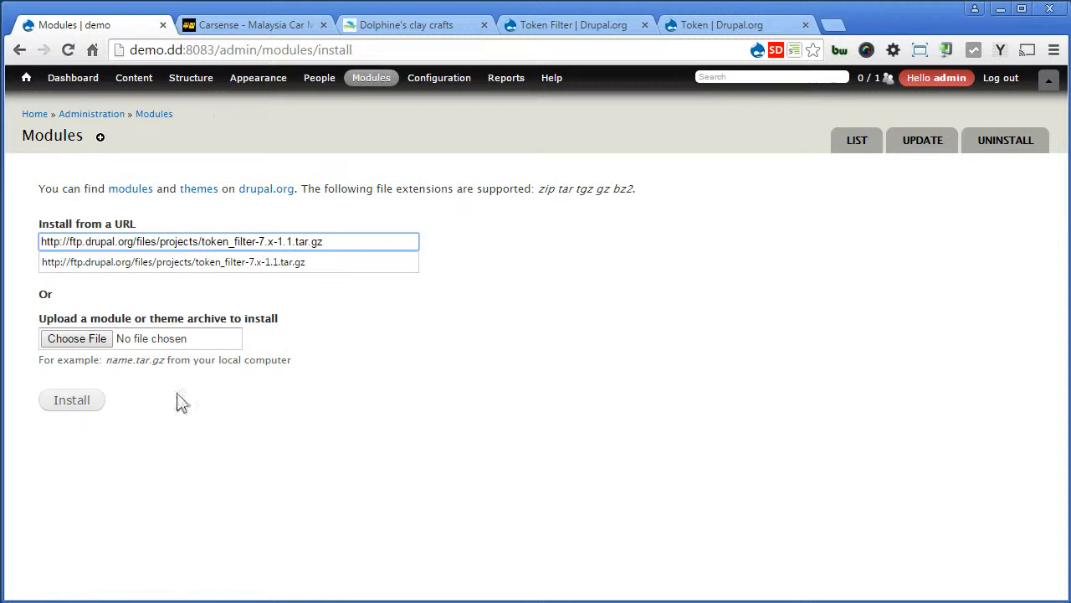
{"action": "left_click", "coordinate": [70, 398]}
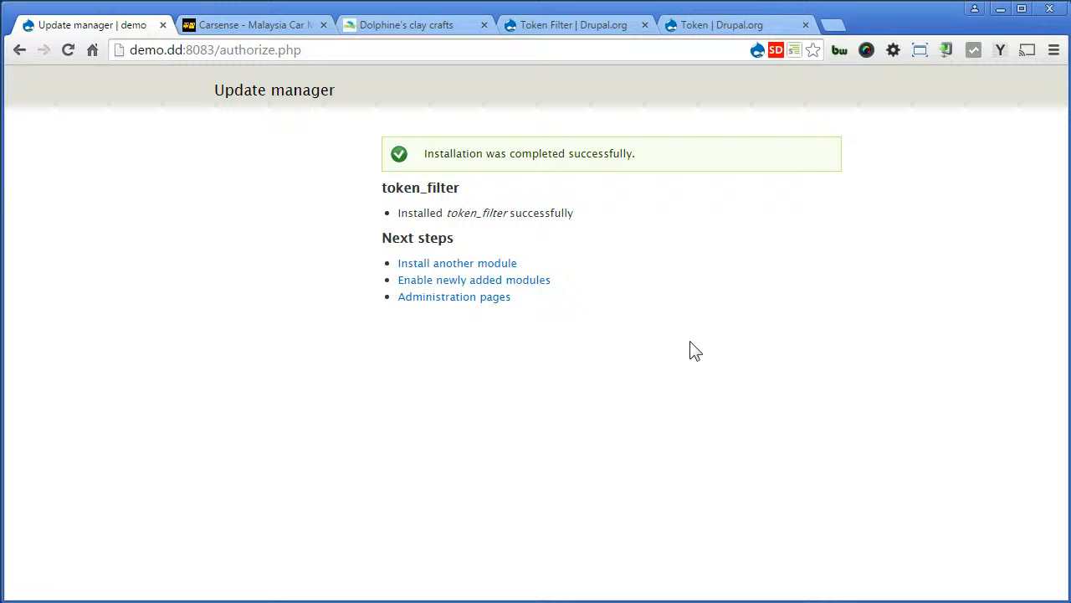
{"action": "mouse_move", "coordinate": [733, 25]}
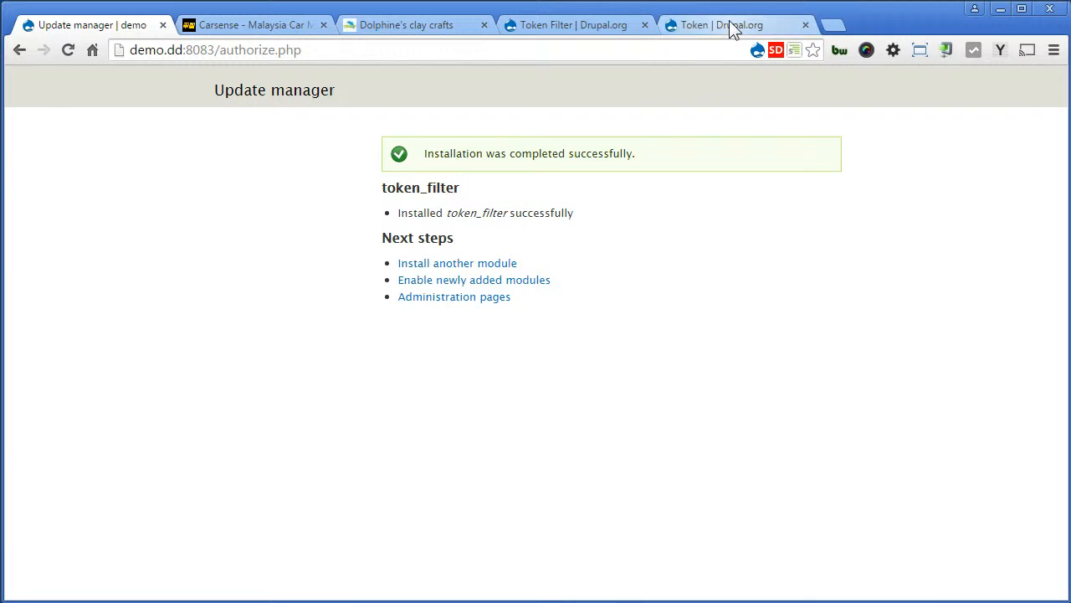
On the Token project page, copy the link address of the 7.x-1.6 tar.gz download
{"action": "left_click", "coordinate": [728, 25]}
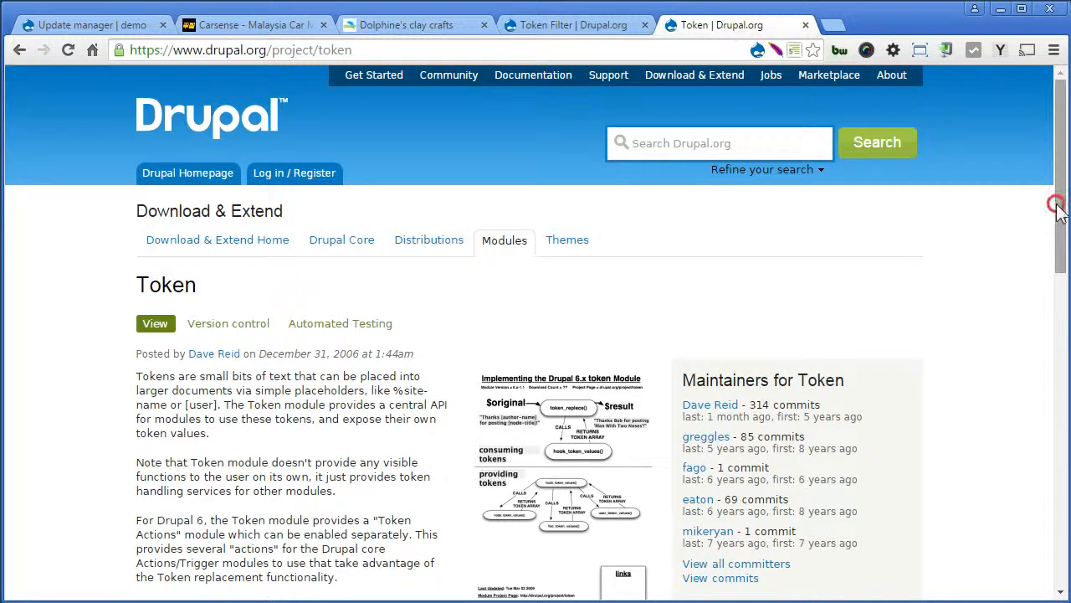
{"action": "scroll", "scroll_direction": "down", "scroll_amount": 3}
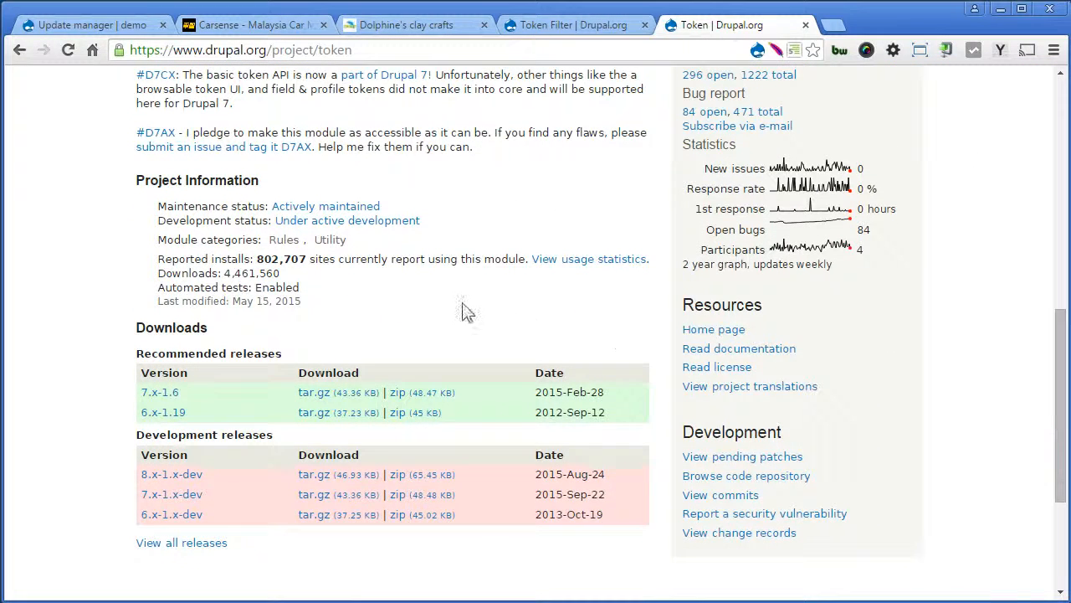
{"action": "right_click", "coordinate": [314, 392]}
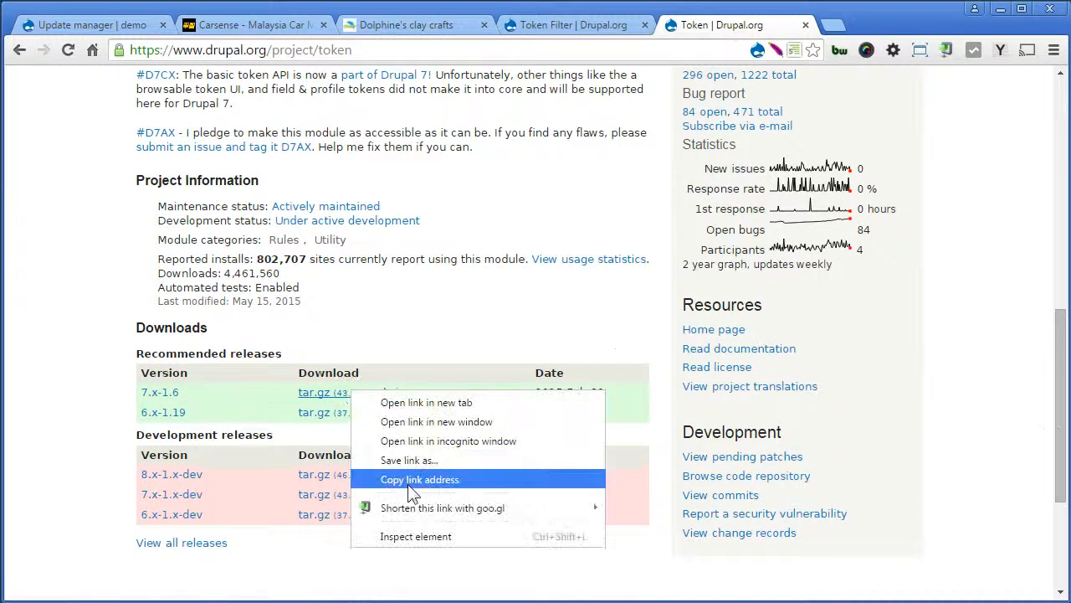
{"action": "left_click", "coordinate": [84, 25]}
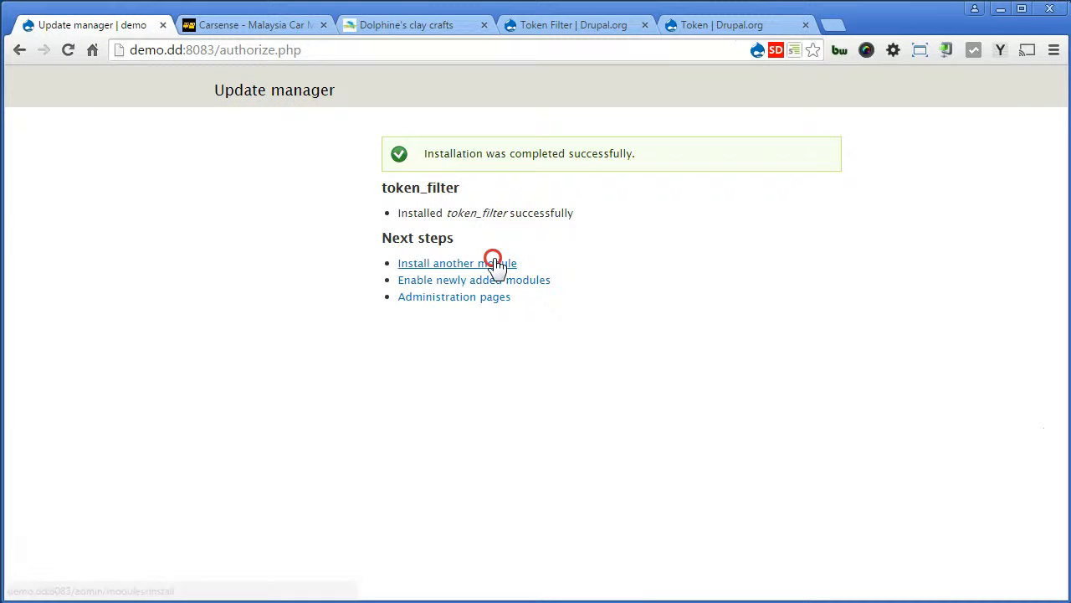
{"action": "left_click", "coordinate": [435, 263]}
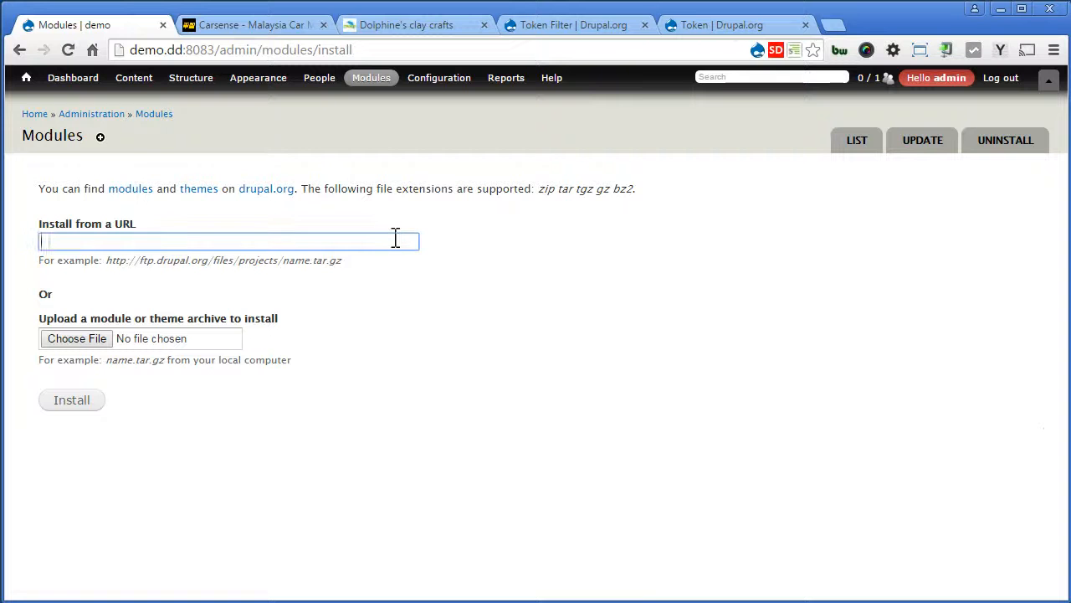
{"action": "type", "text": "http://ftp.drupal.org/files/projects/token-7.x-1.6.tar.gz"}
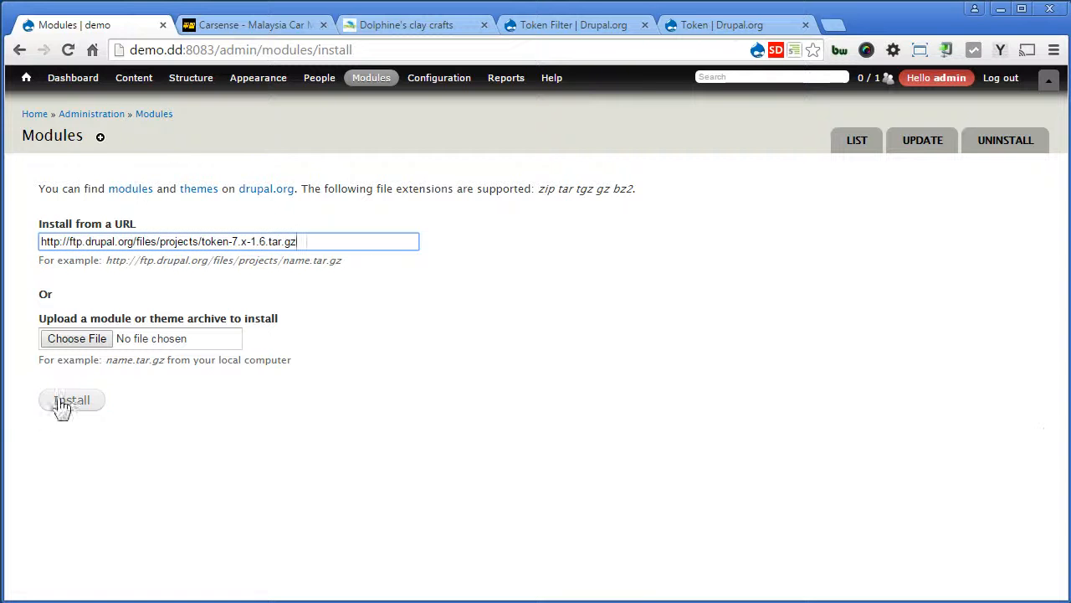
{"action": "left_click", "coordinate": [70, 400]}
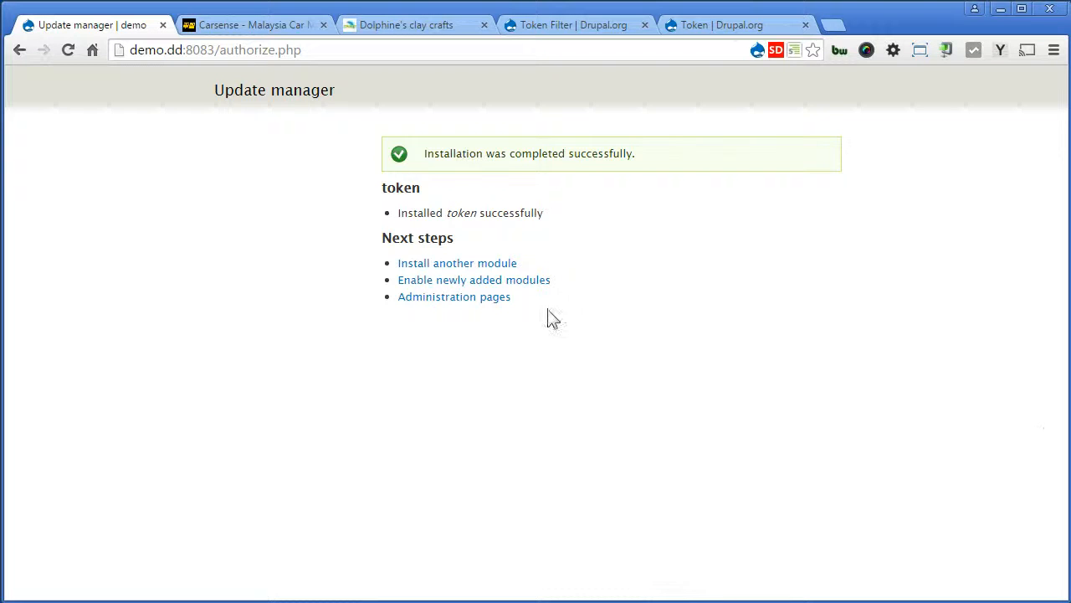
{"action": "left_click", "coordinate": [473, 280]}
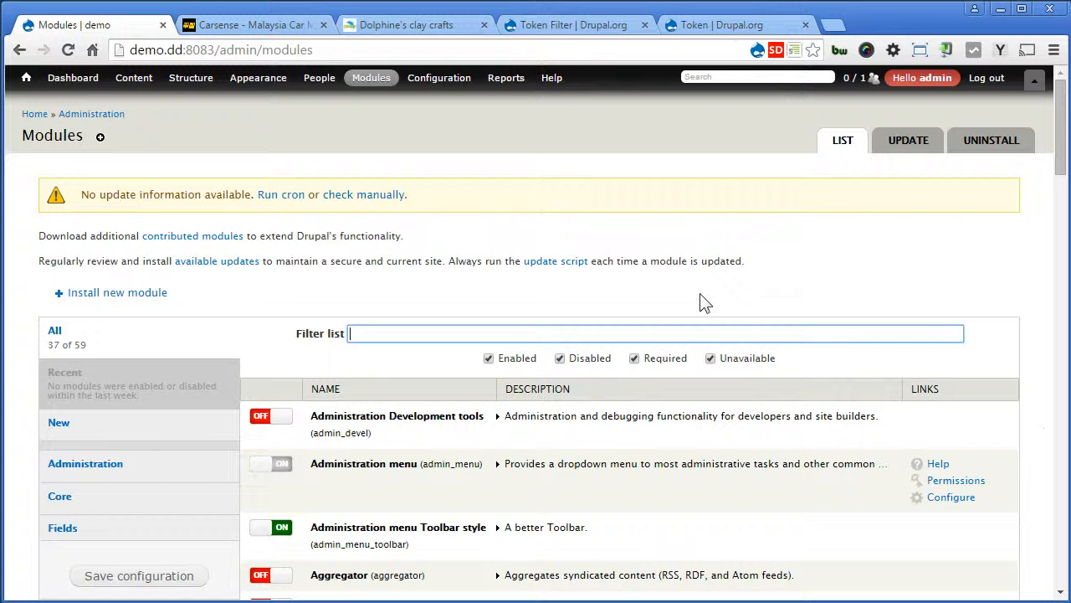
Filter modules for 'token', switch Token and Token Filter ON, and save the configuration
{"action": "type", "text": "token"}
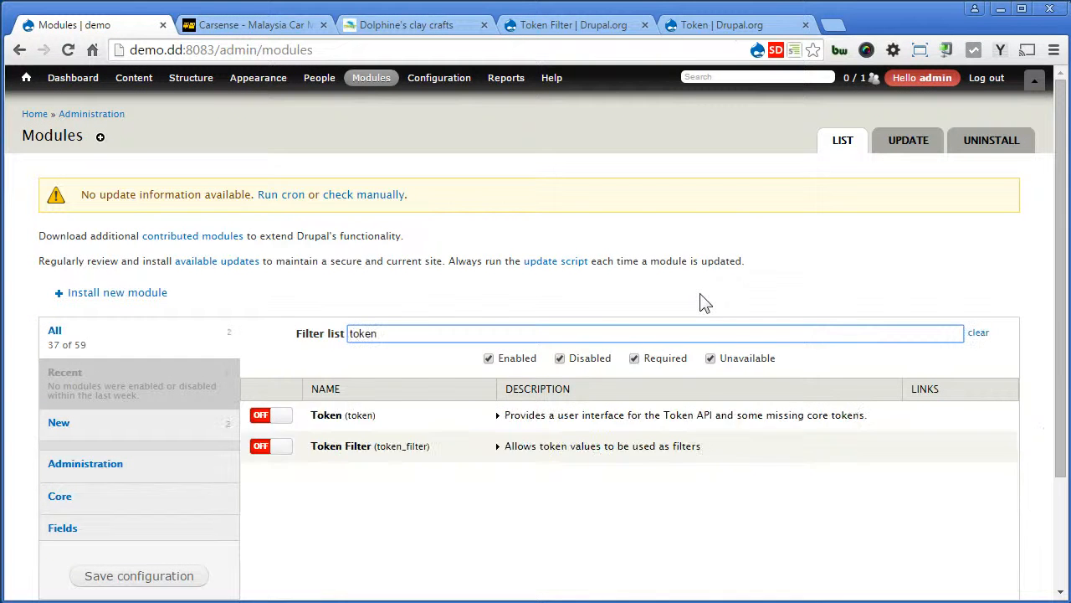
{"action": "left_click", "coordinate": [270, 415]}
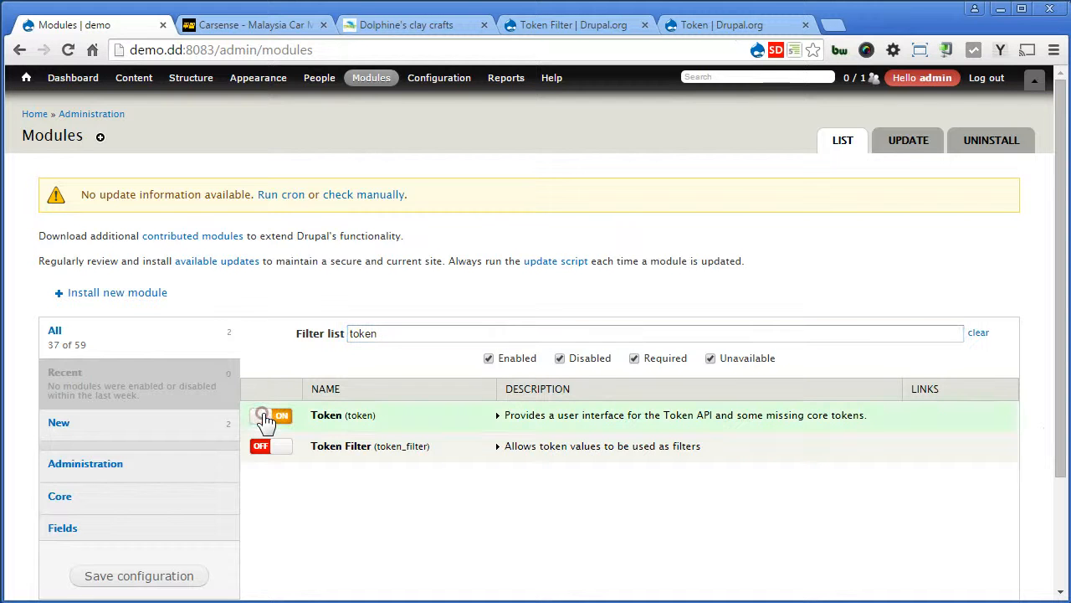
{"action": "left_click", "coordinate": [271, 446]}
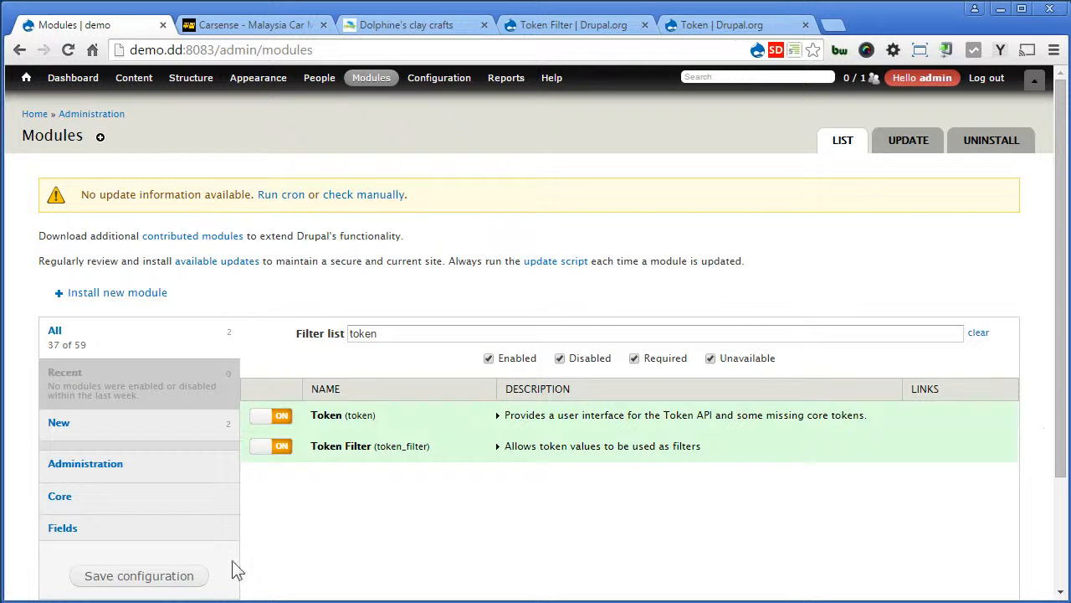
{"action": "left_click", "coordinate": [139, 576]}
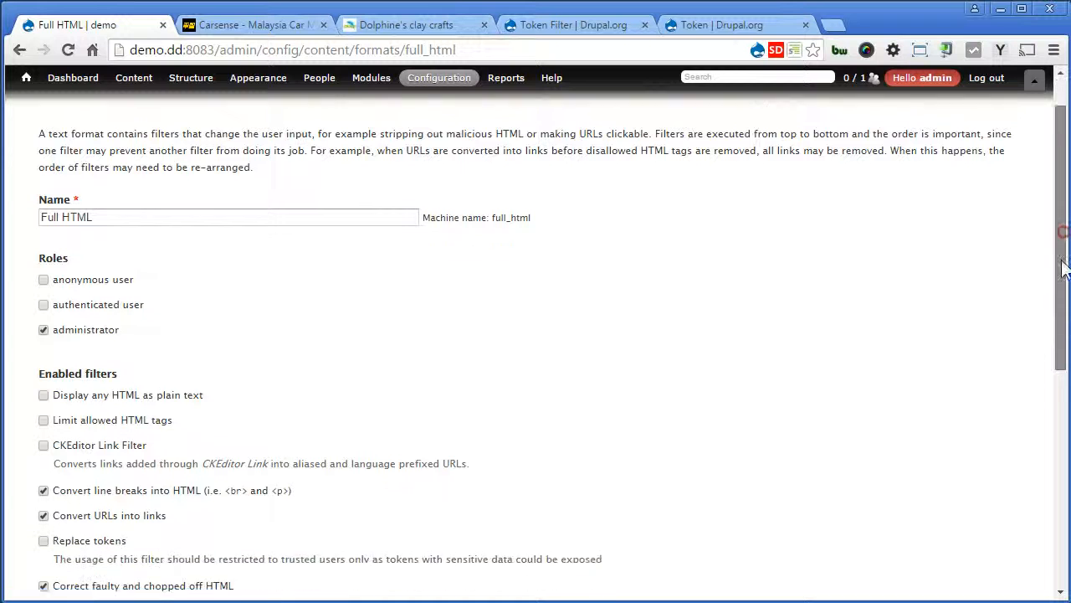
Enable the Replace tokens filter for Full HTML, save it, and return to the front page
{"action": "scroll", "scroll_direction": "down", "scroll_amount": 3}
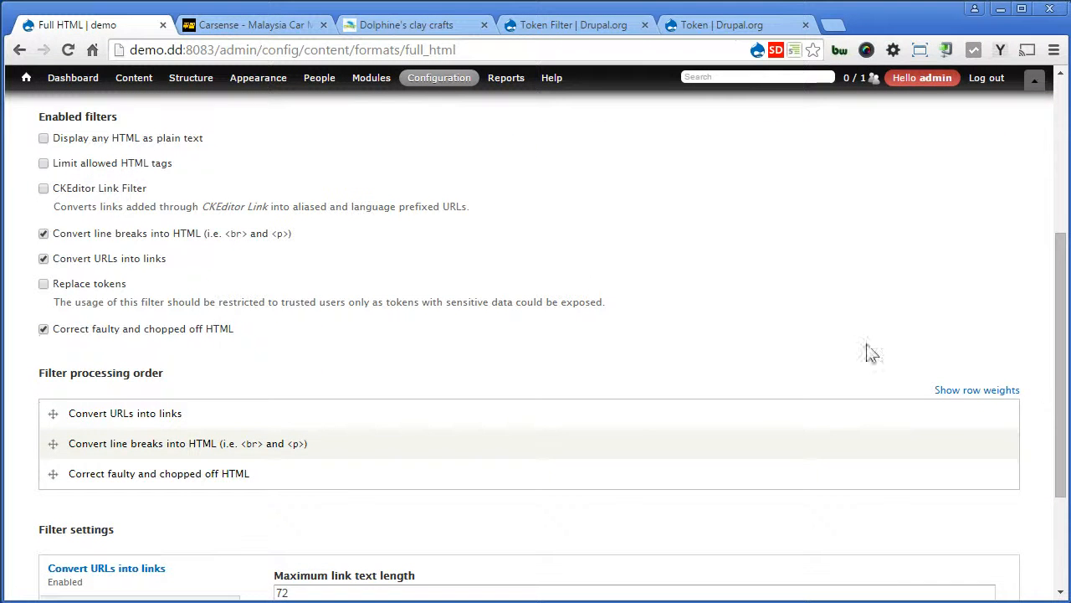
{"action": "left_click", "coordinate": [44, 282]}
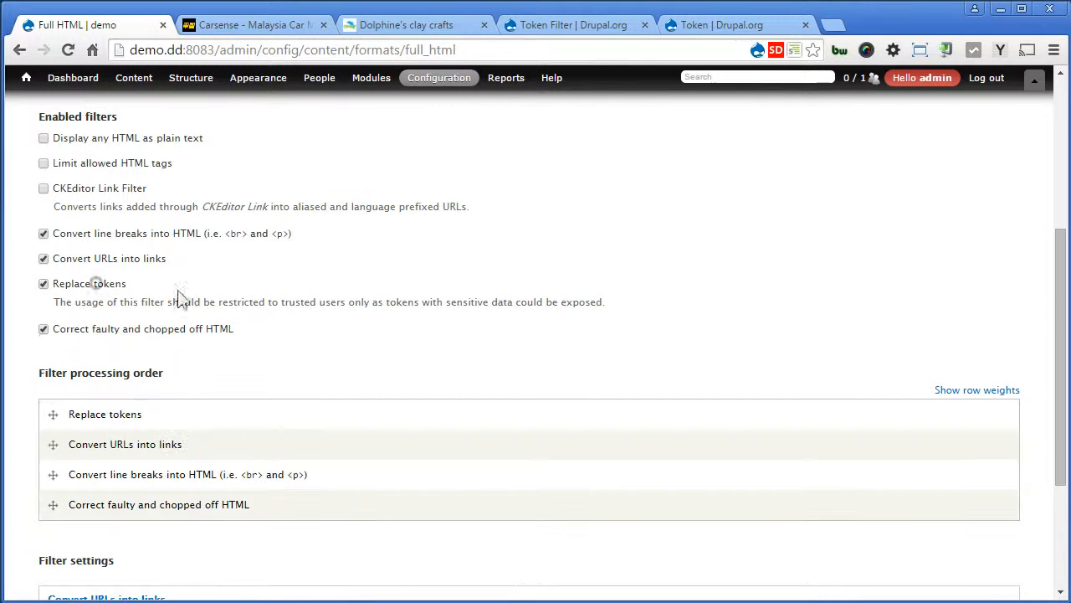
{"action": "scroll", "scroll_direction": "down", "scroll_amount": 3}
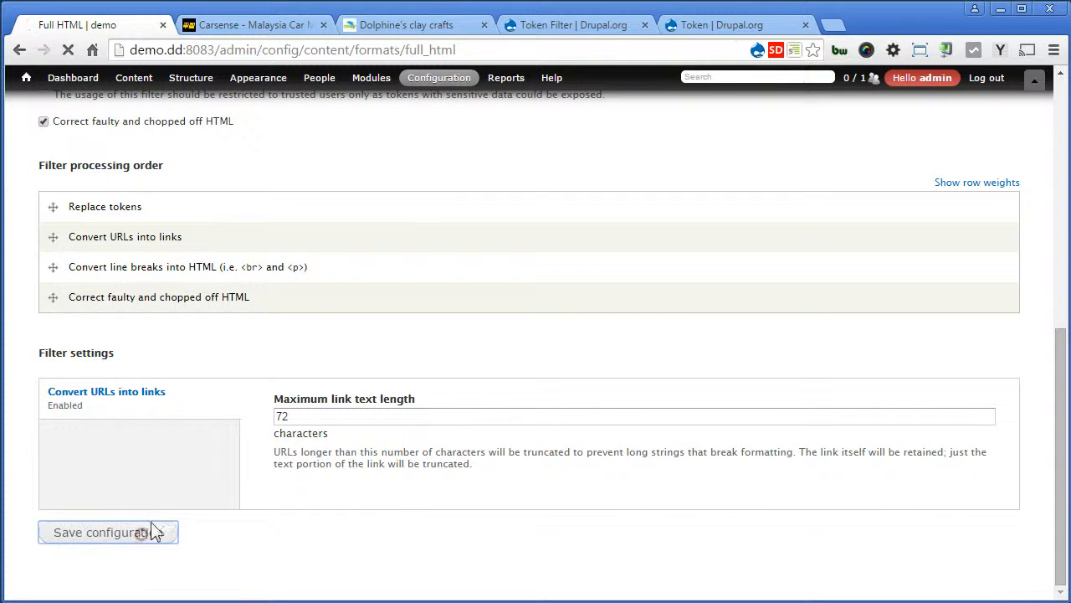
{"action": "left_click", "coordinate": [108, 532]}
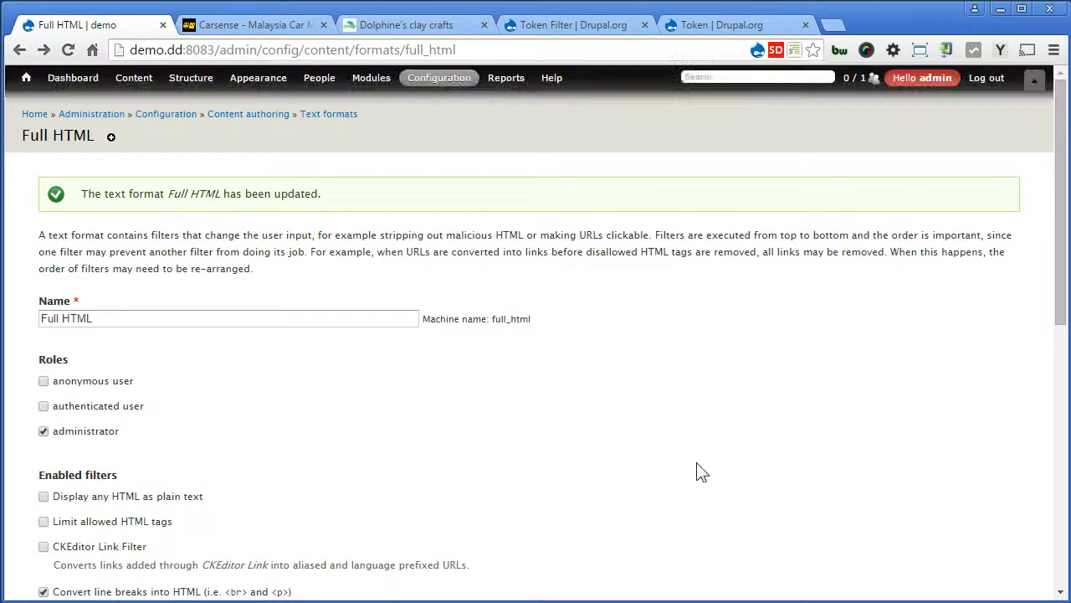
{"action": "left_click", "coordinate": [25, 79]}
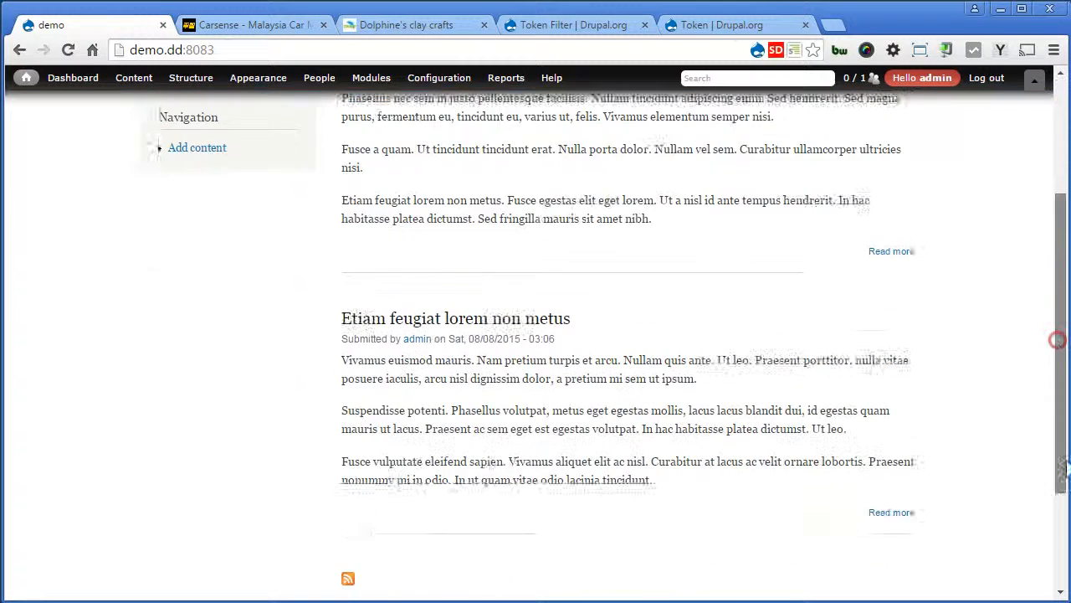
Configure the footer Copyright block and follow 'More information about text formats'
{"action": "scroll", "scroll_direction": "down", "scroll_amount": 3}
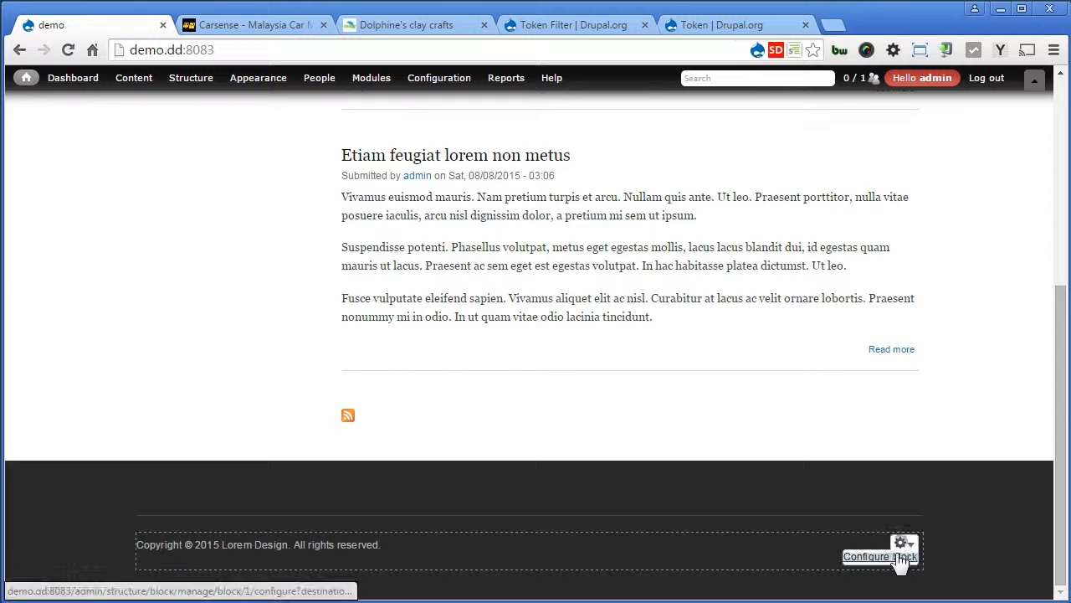
{"action": "left_click", "coordinate": [881, 556]}
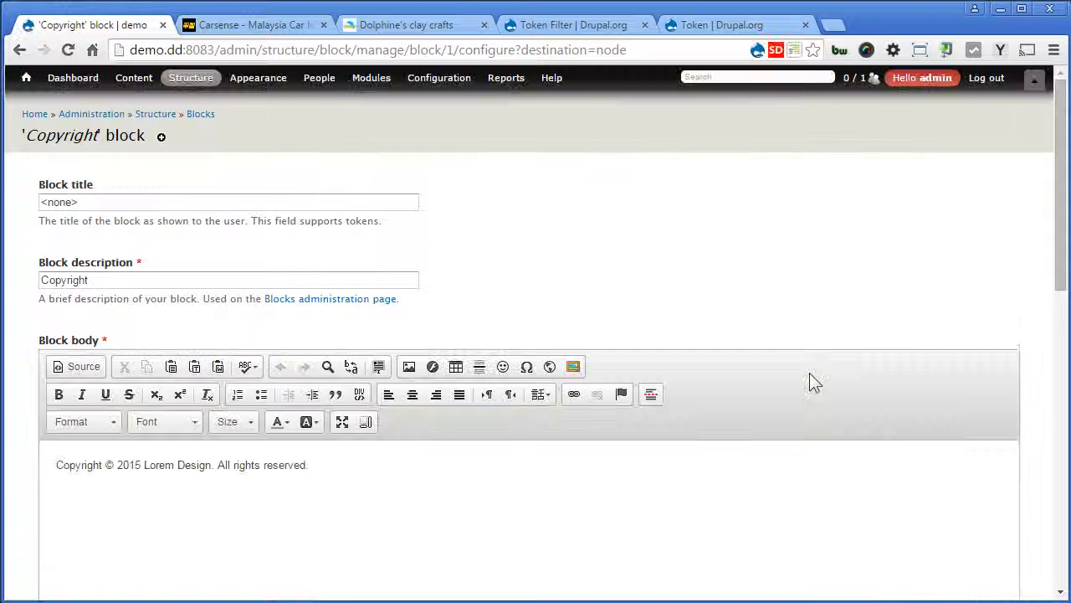
{"action": "scroll", "scroll_direction": "down", "scroll_amount": 3}
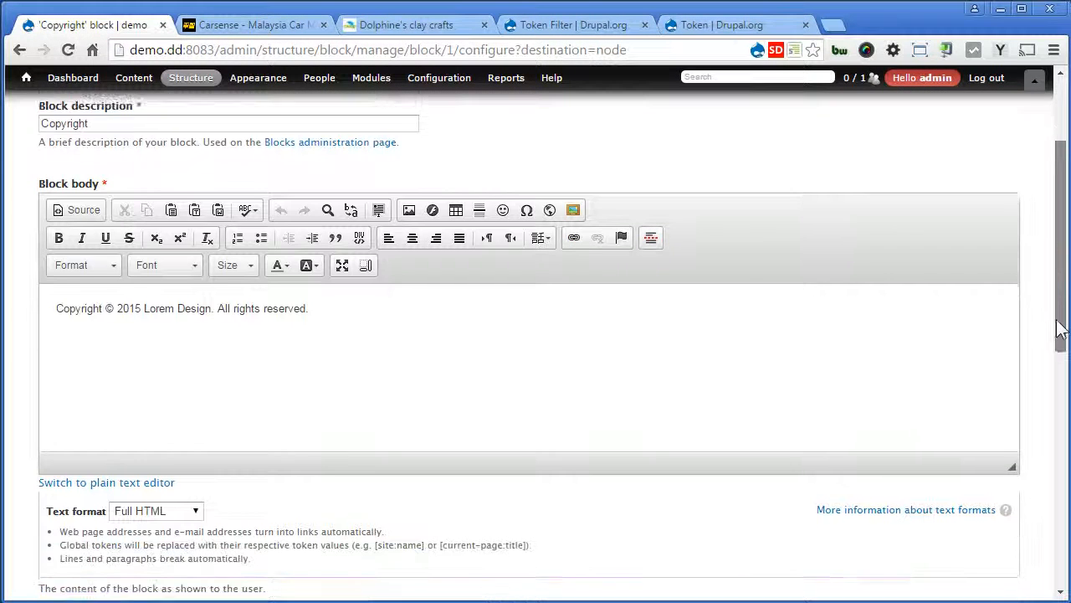
{"action": "scroll", "scroll_direction": "down", "scroll_amount": 3}
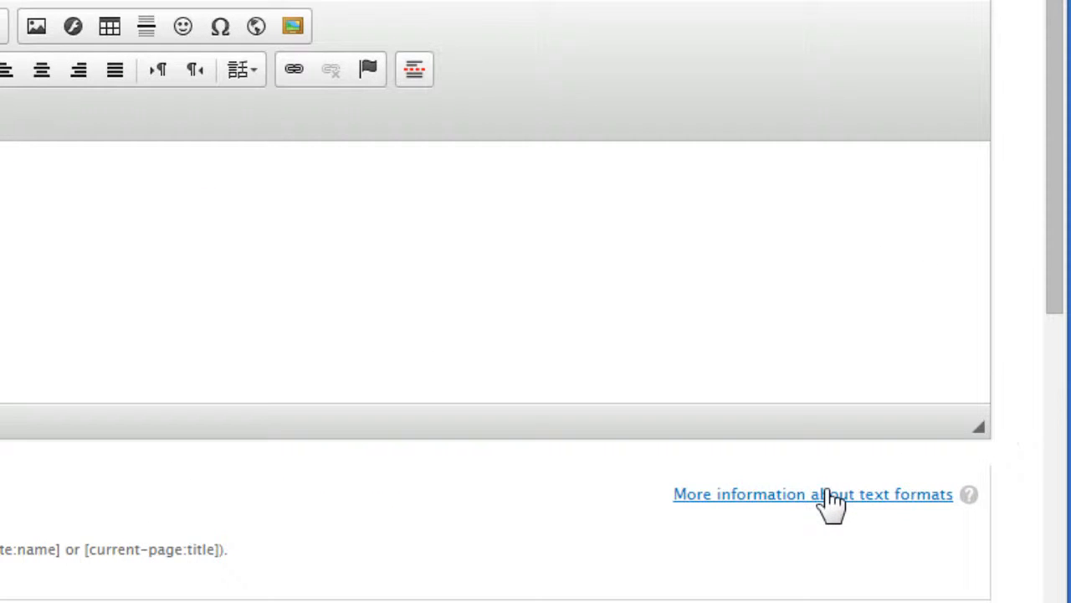
{"action": "left_click", "coordinate": [812, 494]}
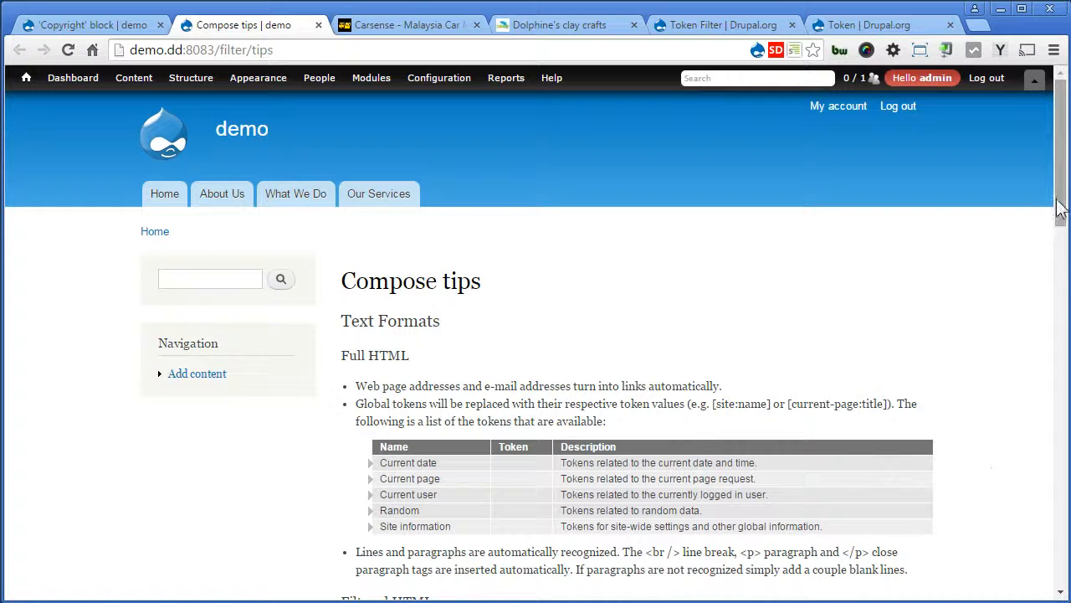
Expand the Current date tokens and pick out the current page title token
{"action": "scroll", "scroll_direction": "down", "scroll_amount": 3}
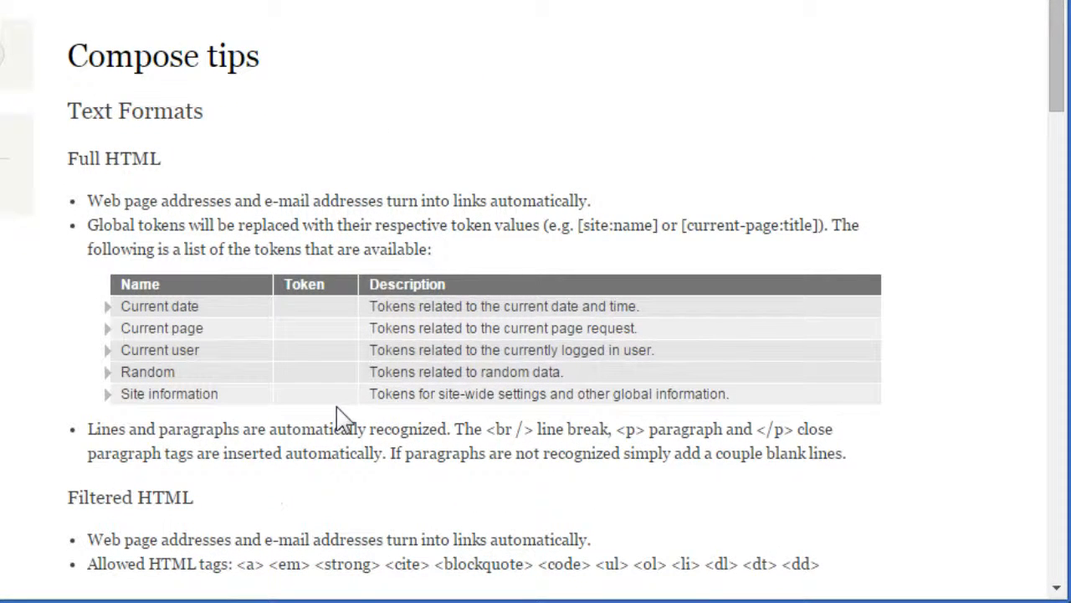
{"action": "left_click", "coordinate": [108, 305]}
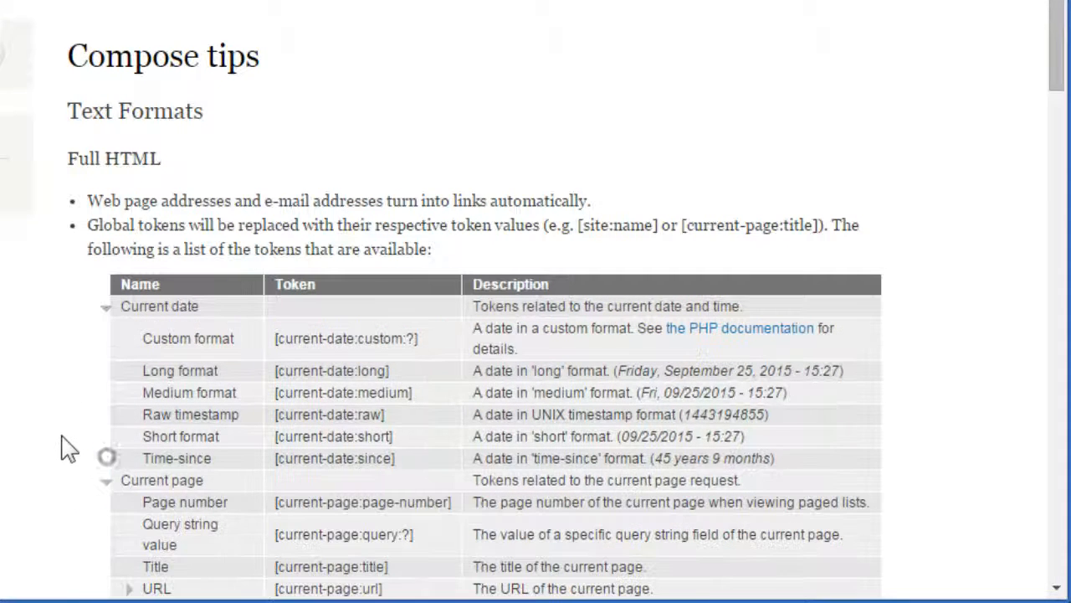
{"action": "scroll", "scroll_direction": "down", "scroll_amount": 3}
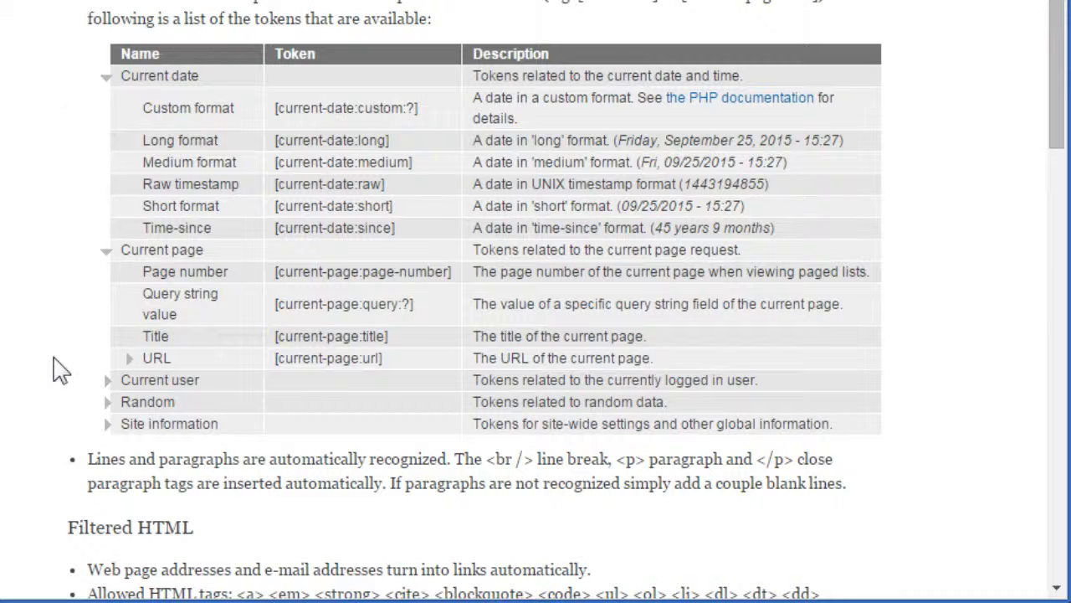
{"action": "mouse_move", "coordinate": [198, 288]}
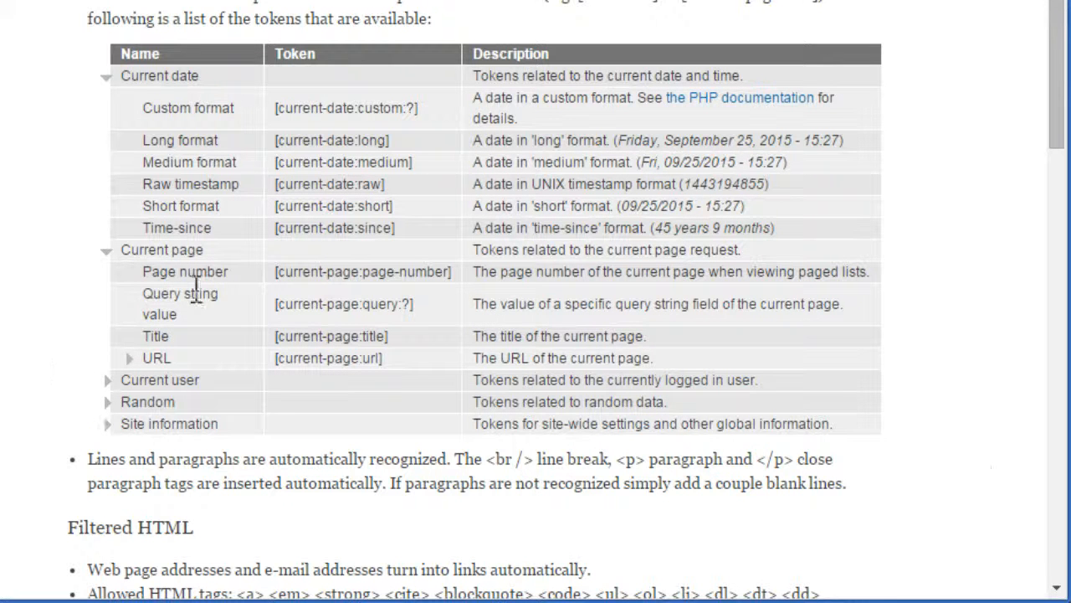
{"action": "double_click", "coordinate": [338, 334]}
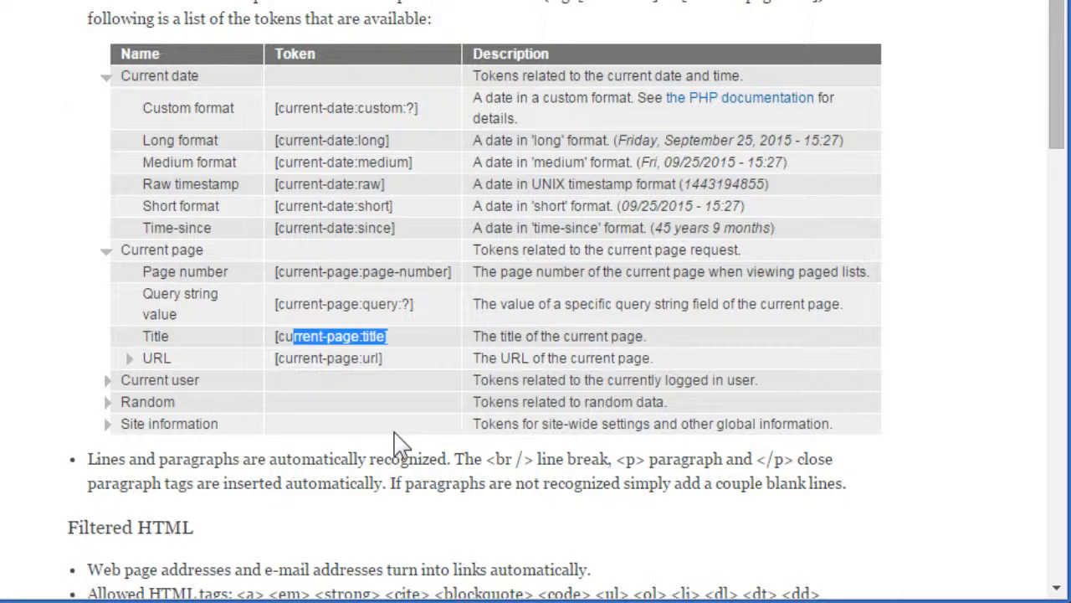
{"action": "mouse_move", "coordinate": [174, 114]}
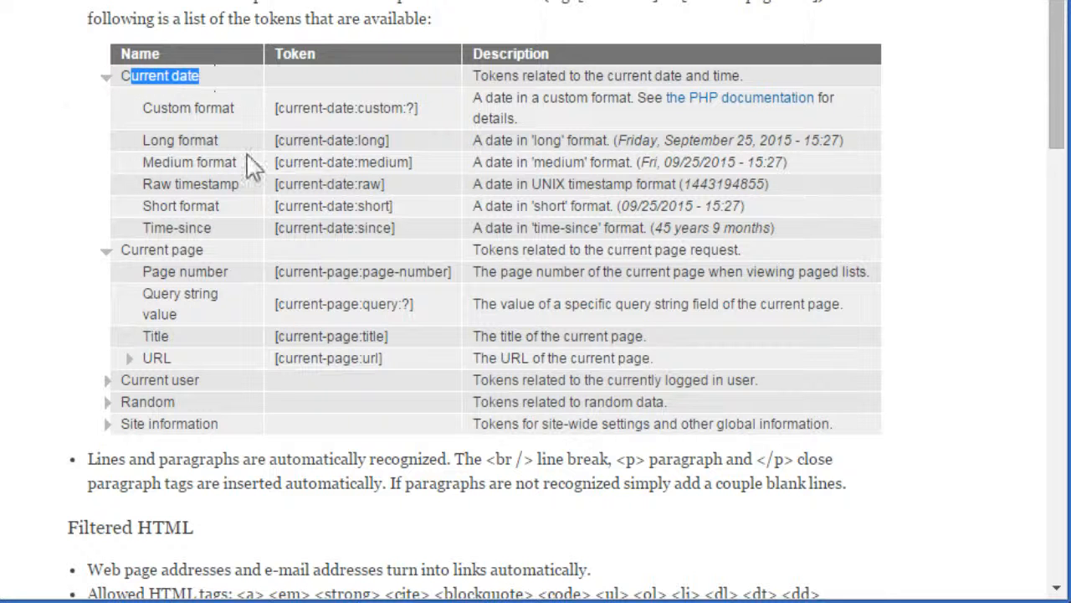
{"action": "mouse_move", "coordinate": [419, 231]}
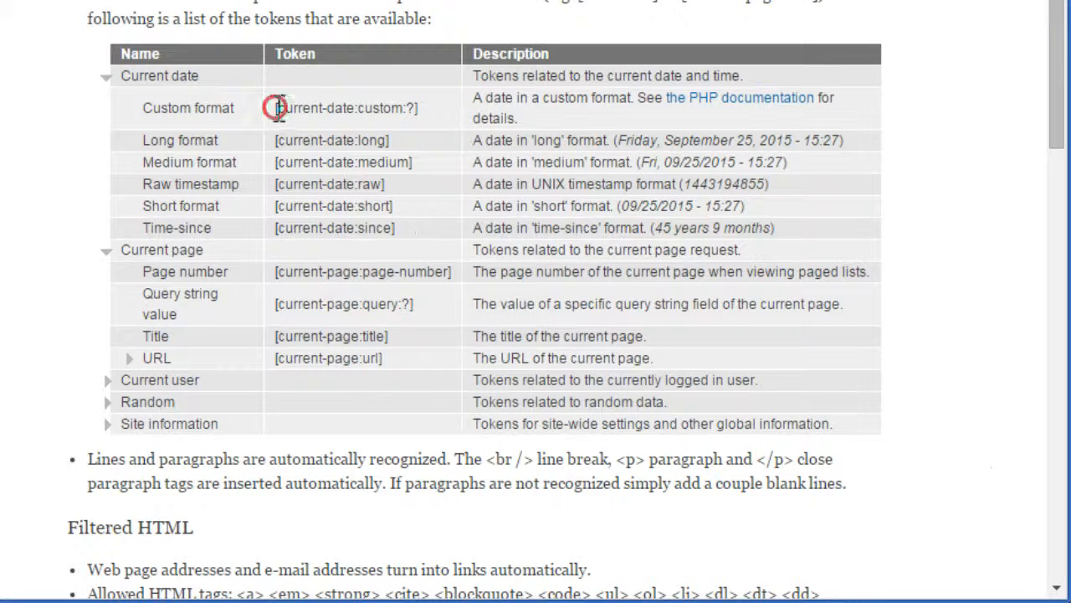
Select the custom date format token and open its PHP documentation link in a new tab
{"action": "double_click", "coordinate": [343, 107]}
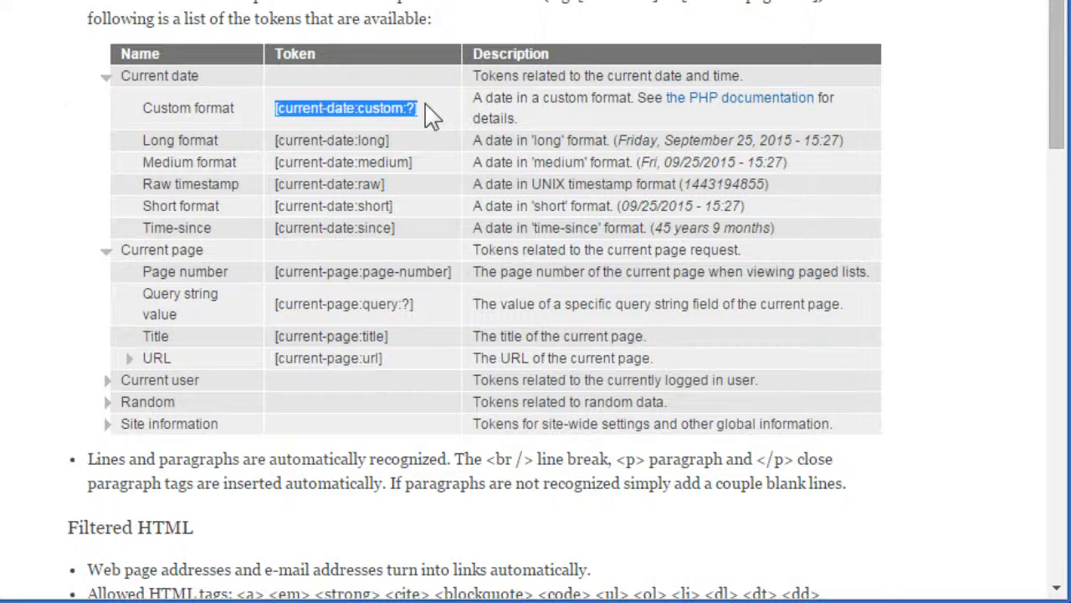
{"action": "mouse_move", "coordinate": [599, 104]}
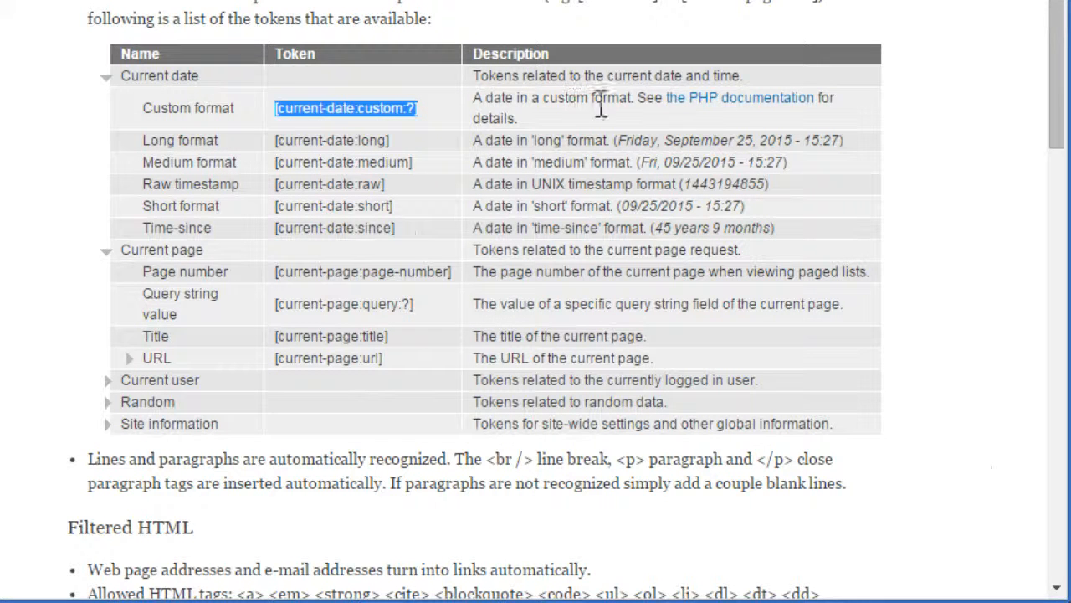
{"action": "right_click", "coordinate": [739, 97]}
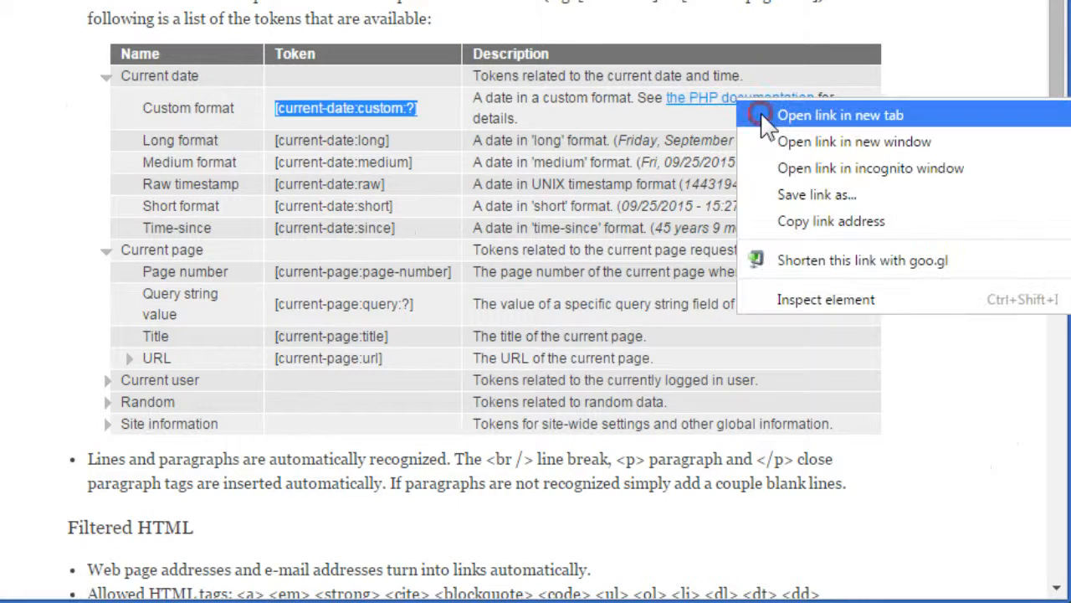
{"action": "left_click", "coordinate": [841, 115]}
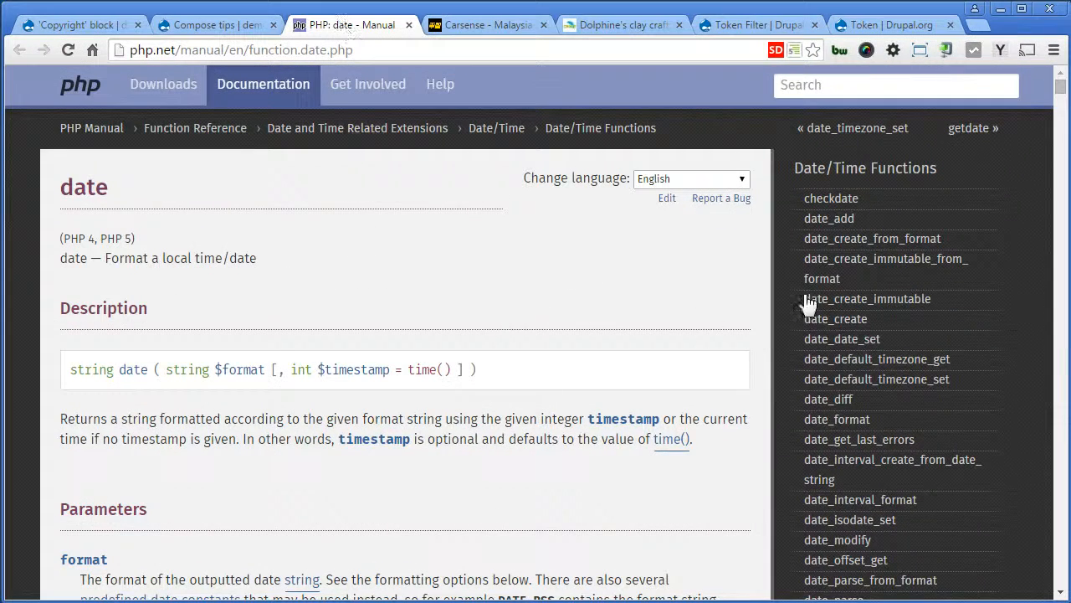
Find the 'Y' four-digit year character in the date() format table
{"action": "scroll", "scroll_direction": "down", "scroll_amount": 3}
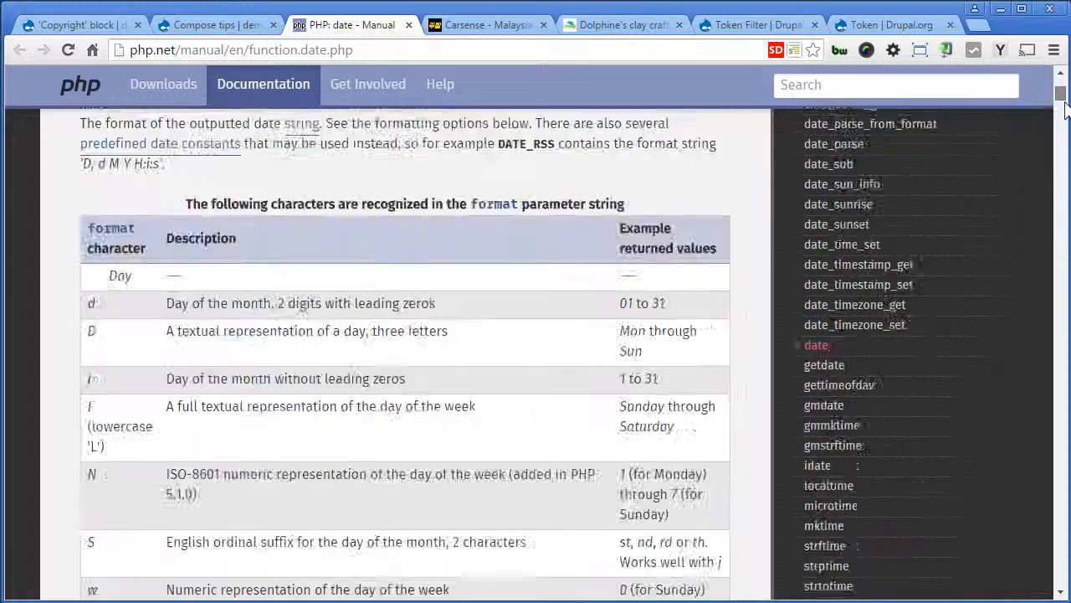
{"action": "scroll", "scroll_direction": "down", "scroll_amount": 3}
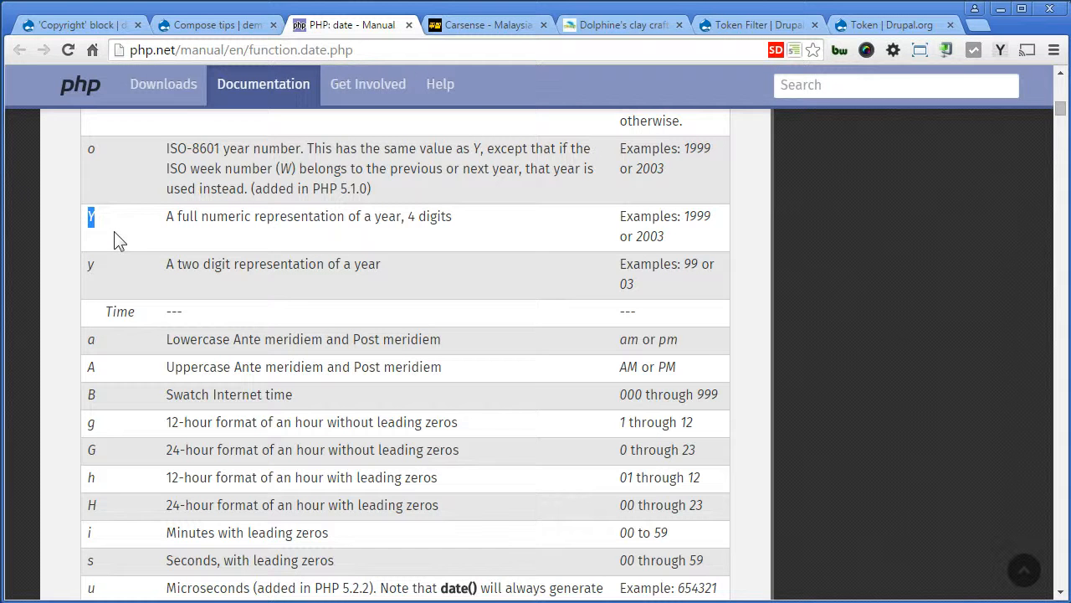
{"action": "left_click", "coordinate": [216, 25]}
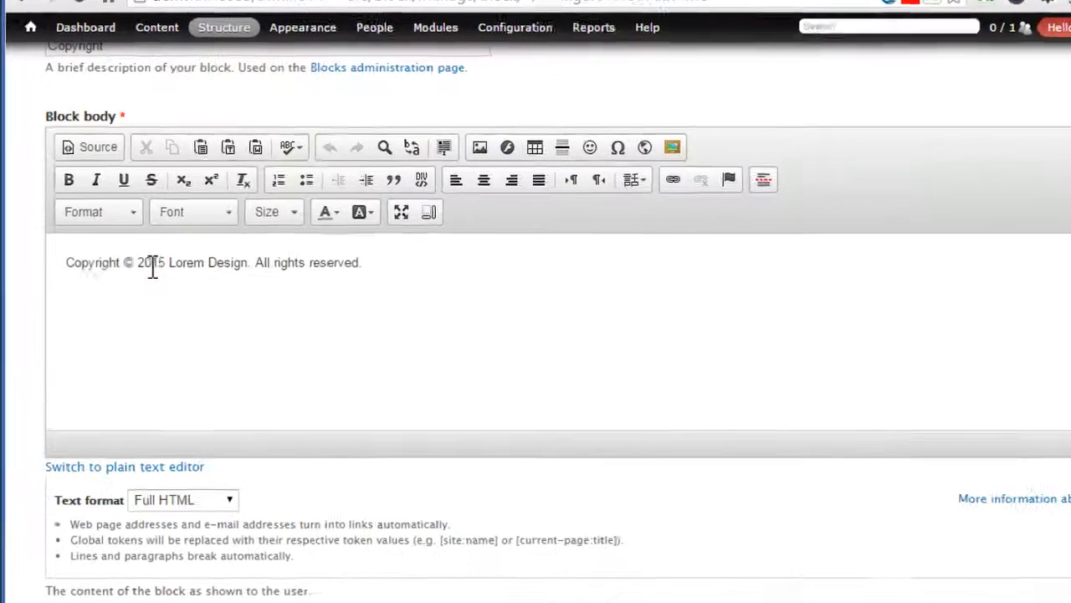
Replace 2015 with the pasted date token and change its ? format to Y
{"action": "double_click", "coordinate": [153, 262]}
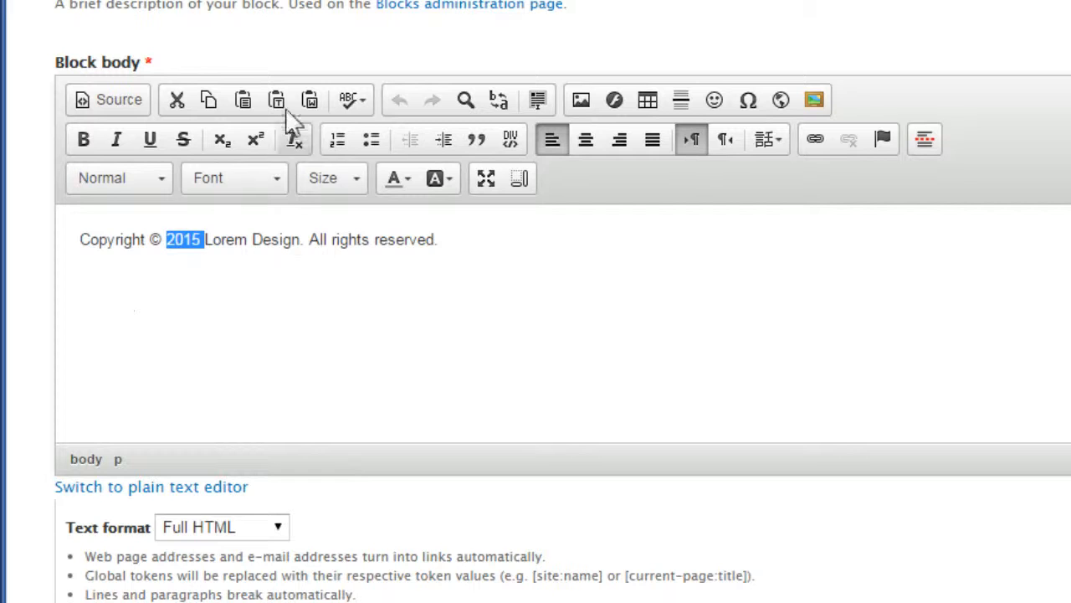
{"action": "left_click", "coordinate": [276, 100]}
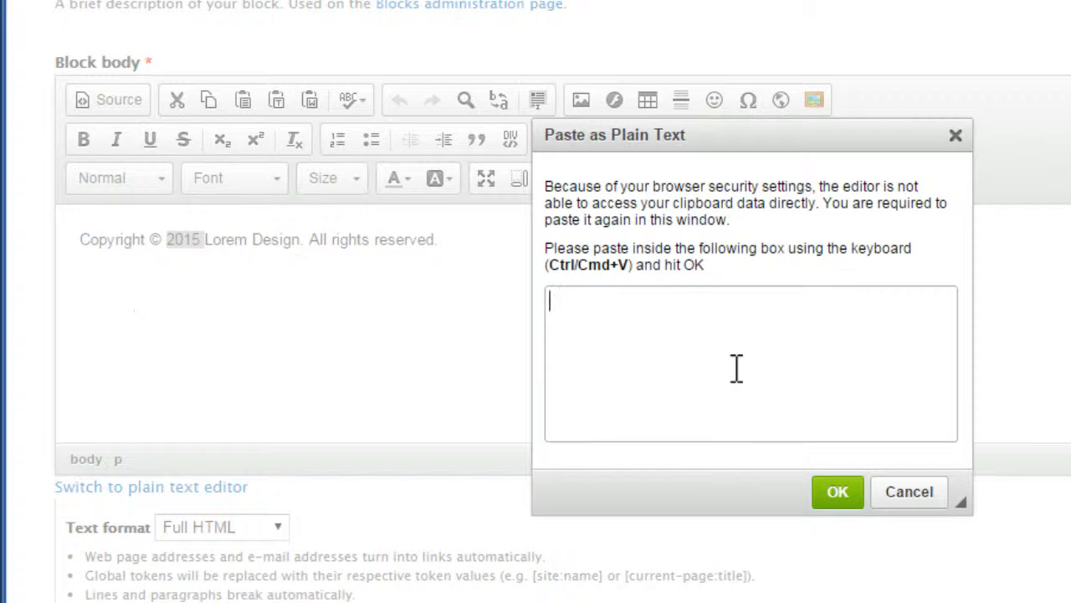
{"action": "left_click", "coordinate": [837, 492]}
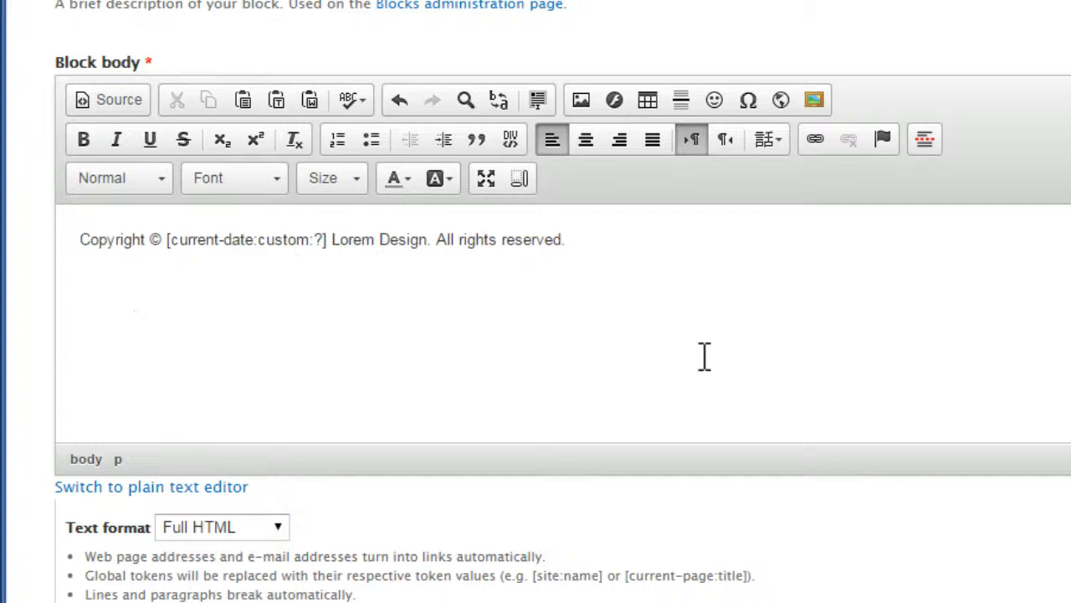
{"action": "left_click", "coordinate": [331, 239]}
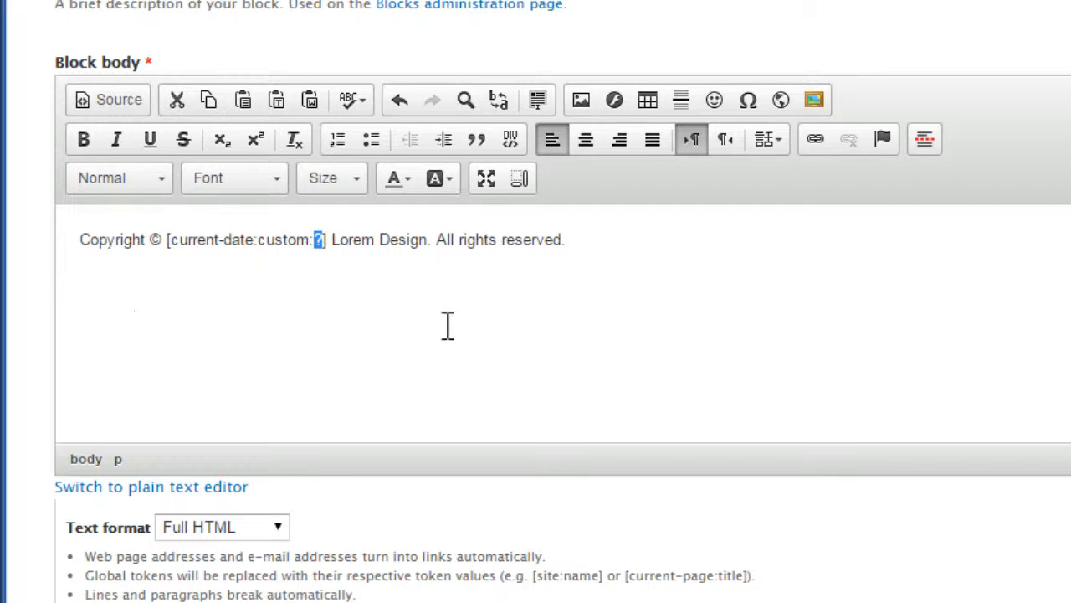
{"action": "type", "text": "Y"}
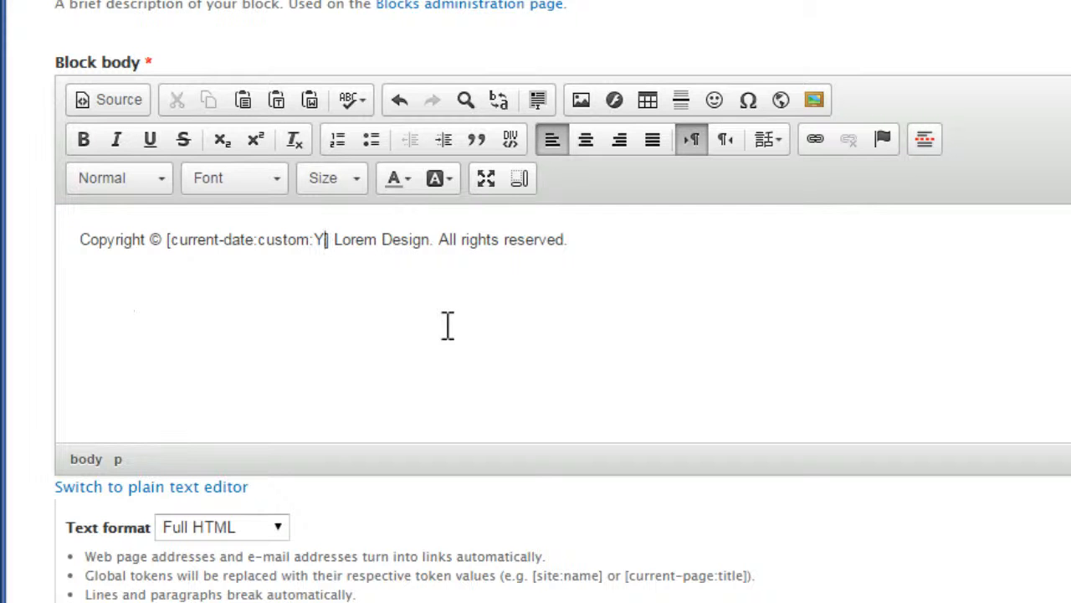
Check the body's HTML source, return to formatted view and select 'Lorem Design'
{"action": "left_click", "coordinate": [107, 101]}
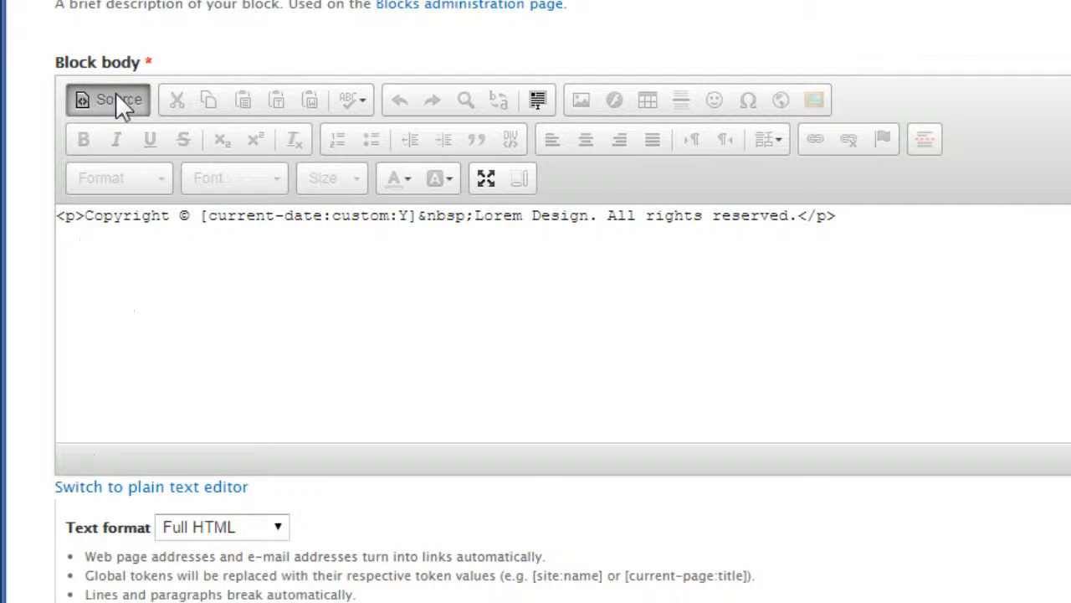
{"action": "left_click", "coordinate": [109, 100]}
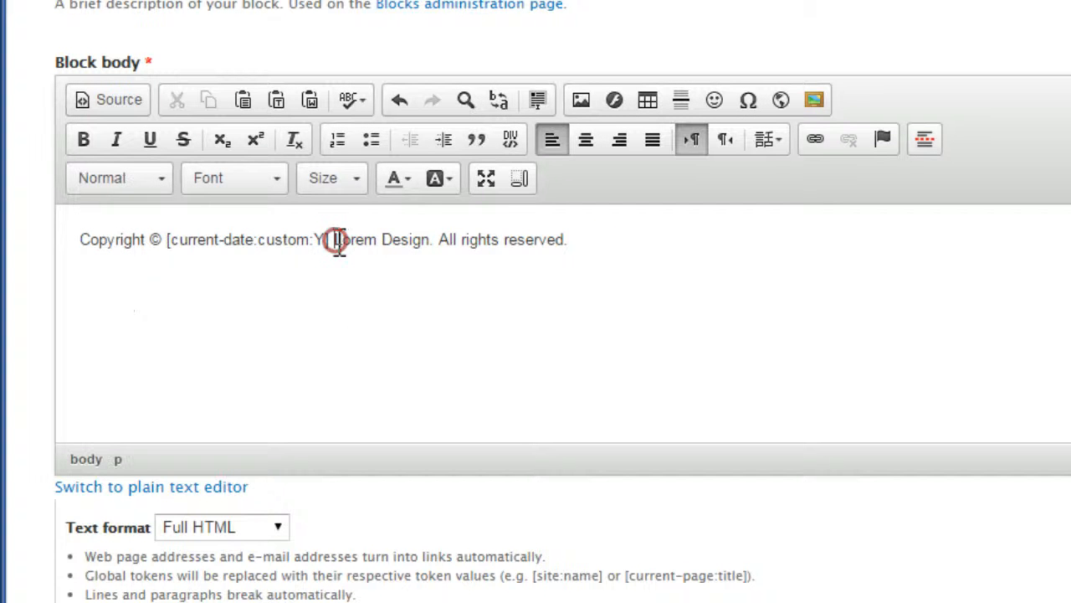
{"action": "left_click_drag", "start_coordinate": [333, 239], "coordinate": [431, 239]}
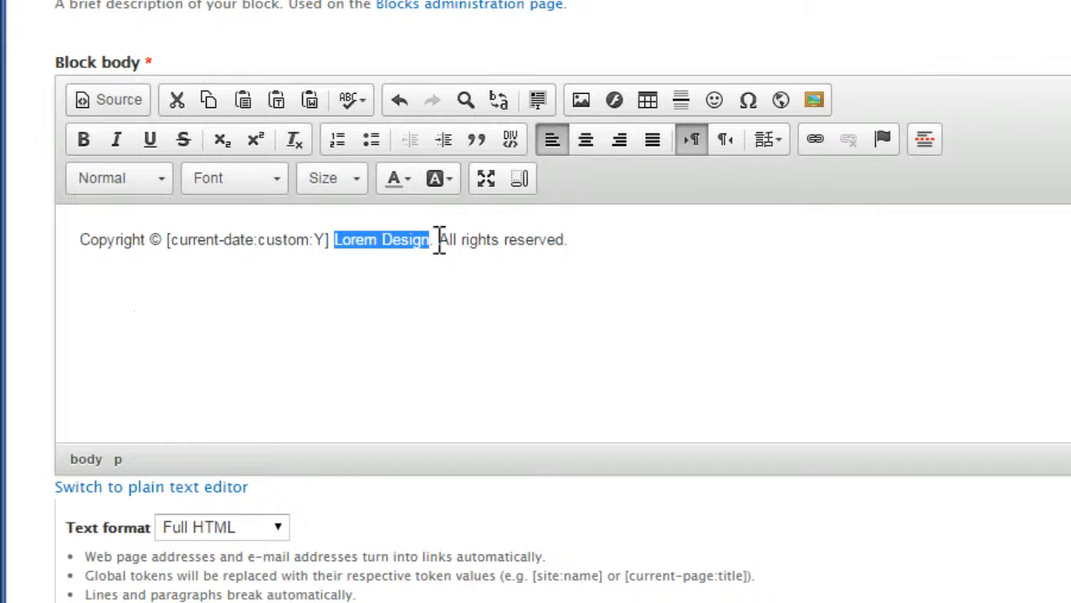
Copy [site:name] from Site information tokens and paste it over 'Lorem Design'
{"action": "scroll", "scroll_direction": "down", "scroll_amount": 3}
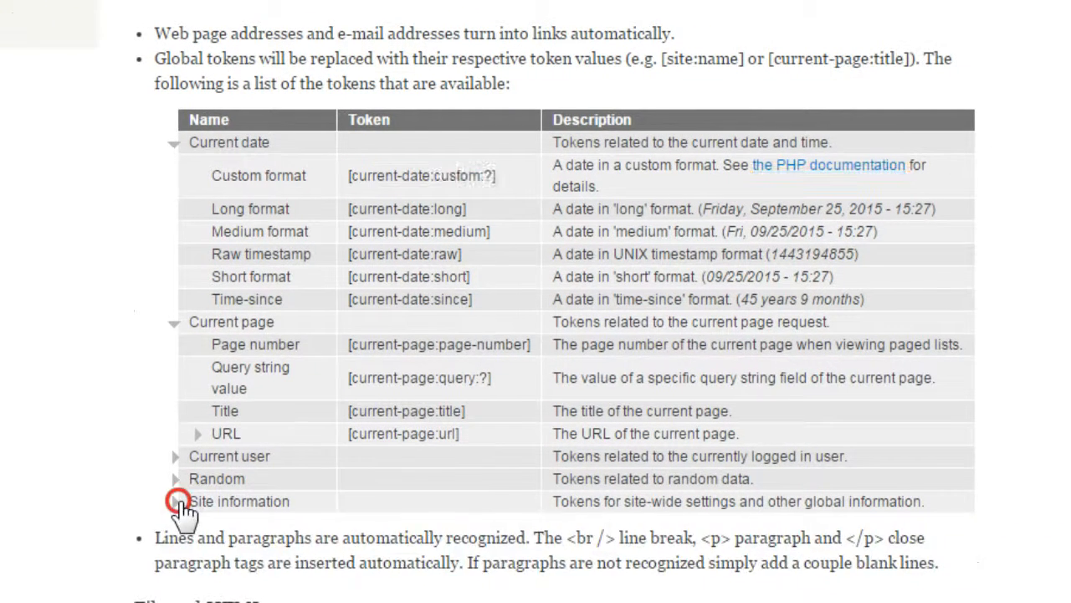
{"action": "left_click", "coordinate": [176, 502]}
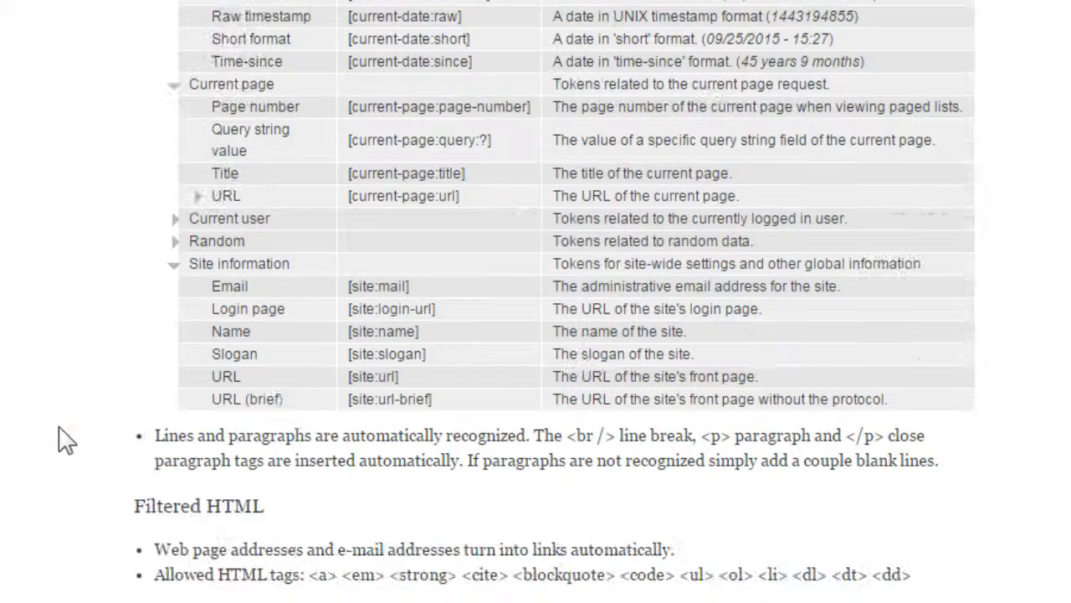
{"action": "double_click", "coordinate": [382, 332]}
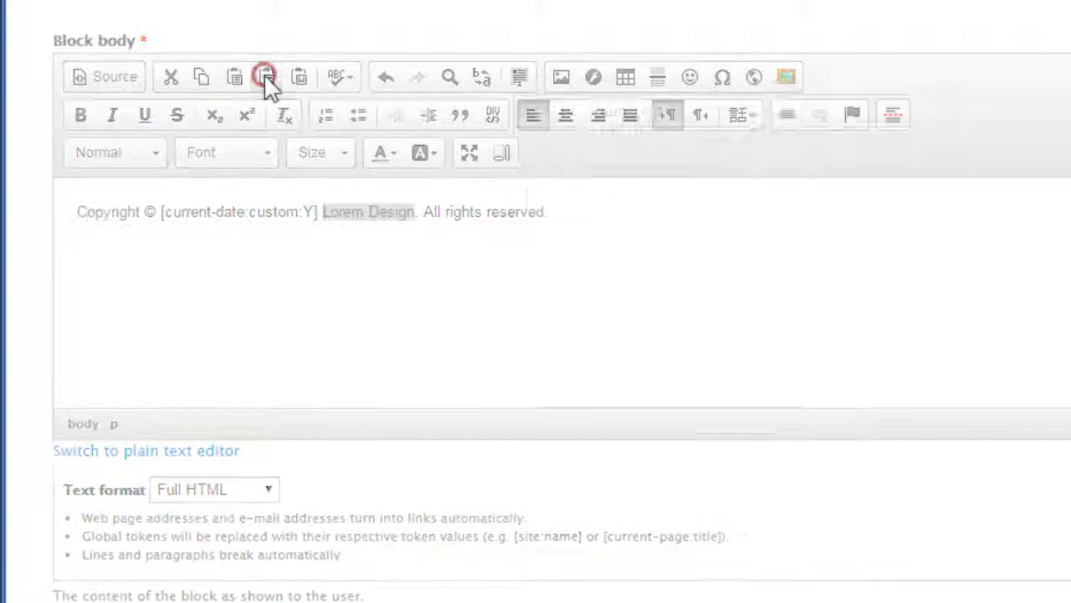
{"action": "left_click", "coordinate": [264, 77]}
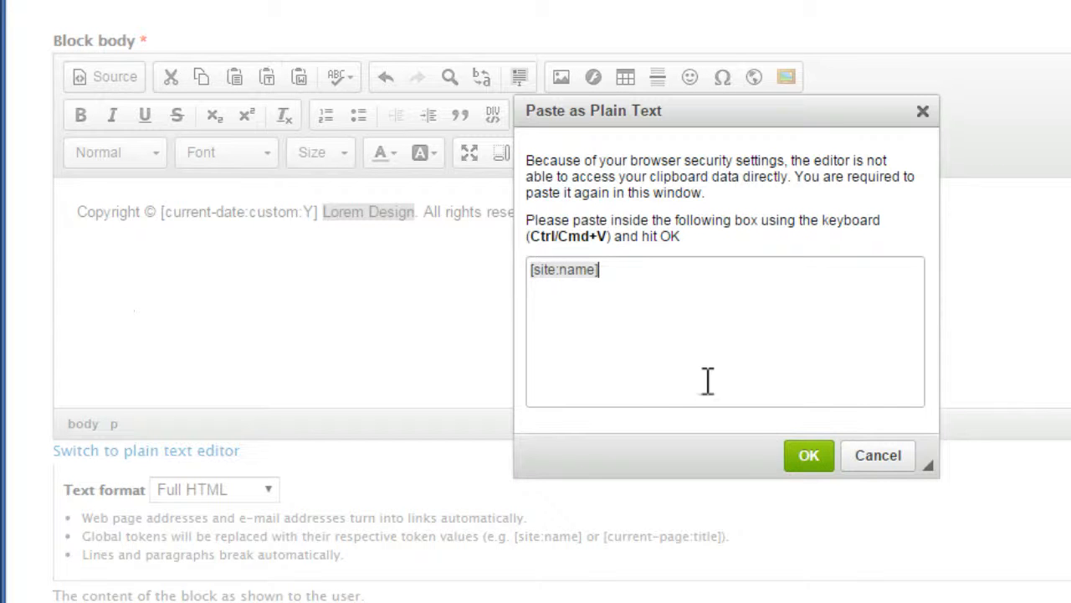
{"action": "left_click", "coordinate": [809, 455]}
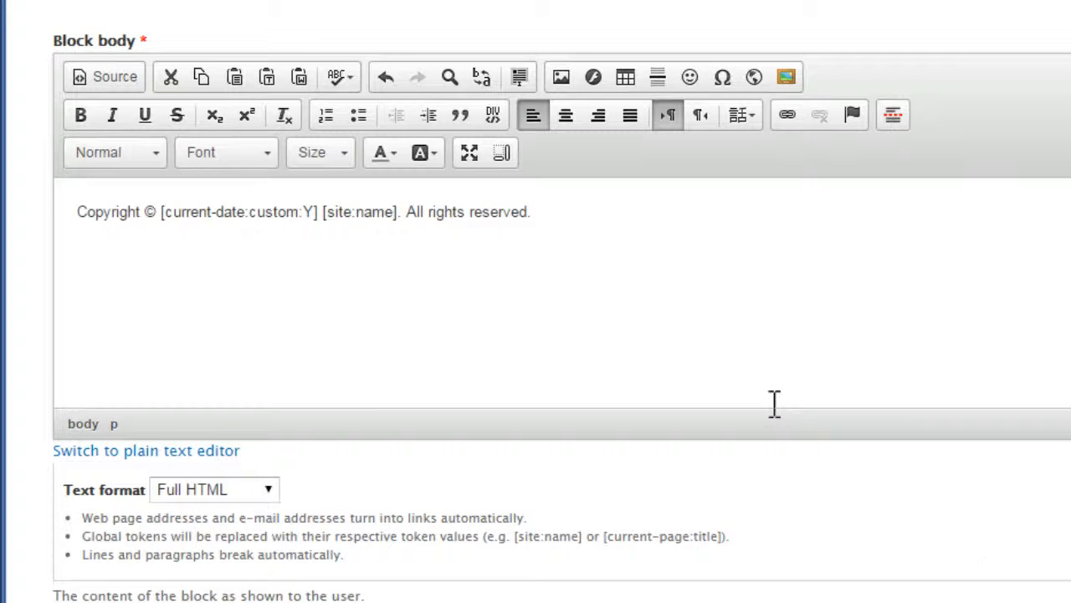
{"action": "scroll", "scroll_direction": "down", "scroll_amount": 3}
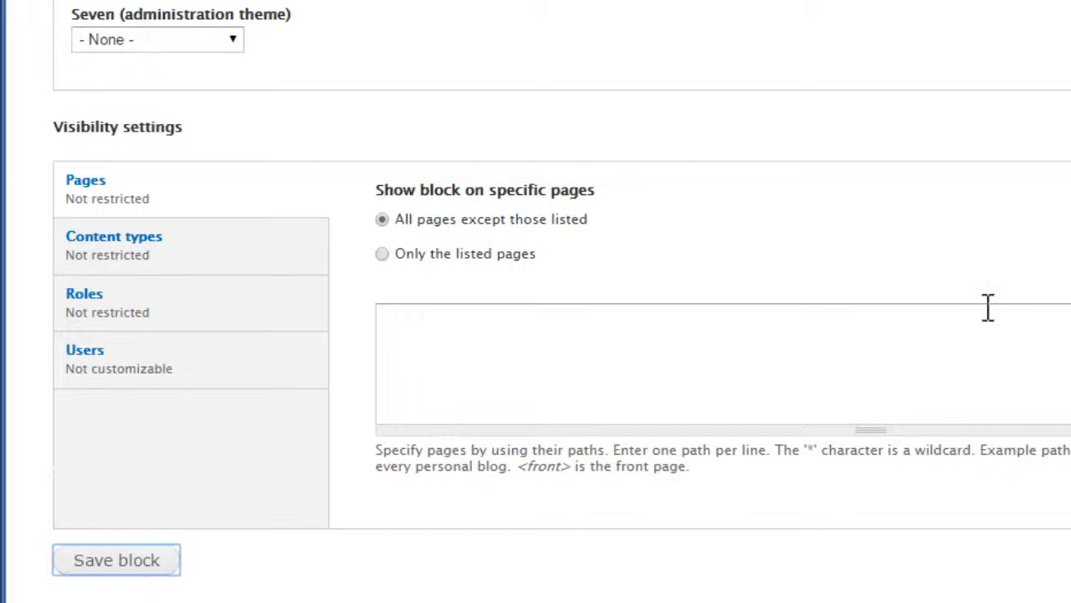
Save the Copyright block and view the footer reading 'Copyright © 2015 demo'
{"action": "left_click", "coordinate": [115, 559]}
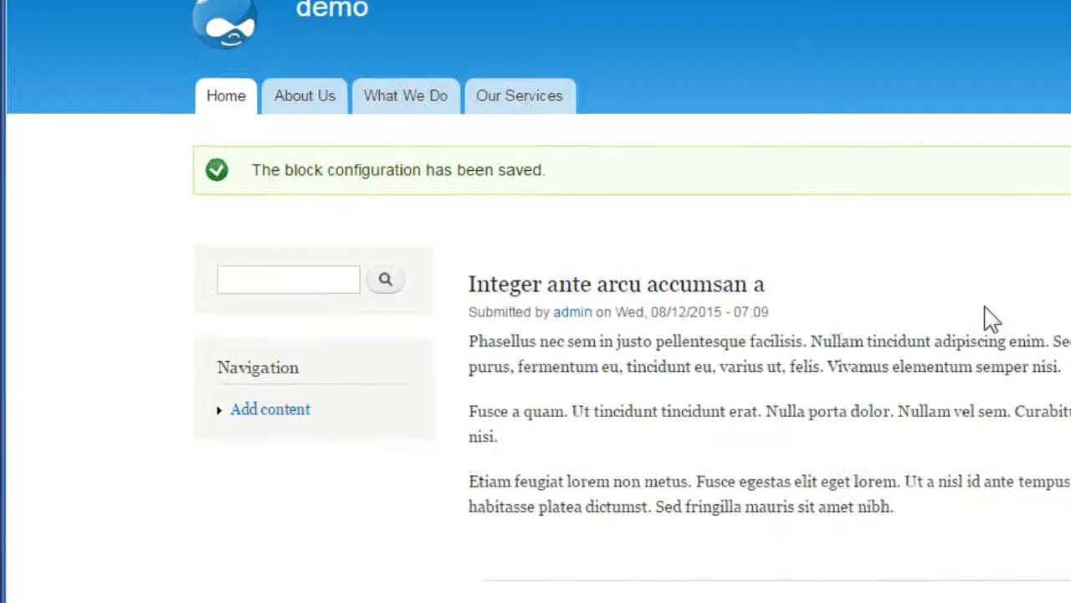
{"action": "scroll", "scroll_direction": "down", "scroll_amount": 3}
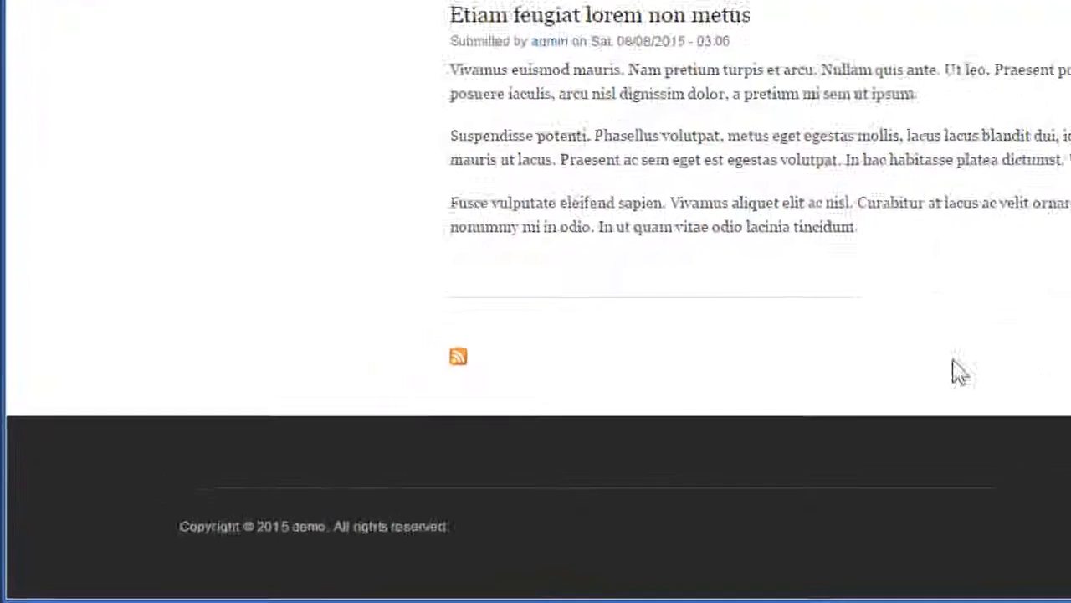
{"action": "scroll", "scroll_direction": "down", "scroll_amount": 3}
{"action": "type", "text": "site"}
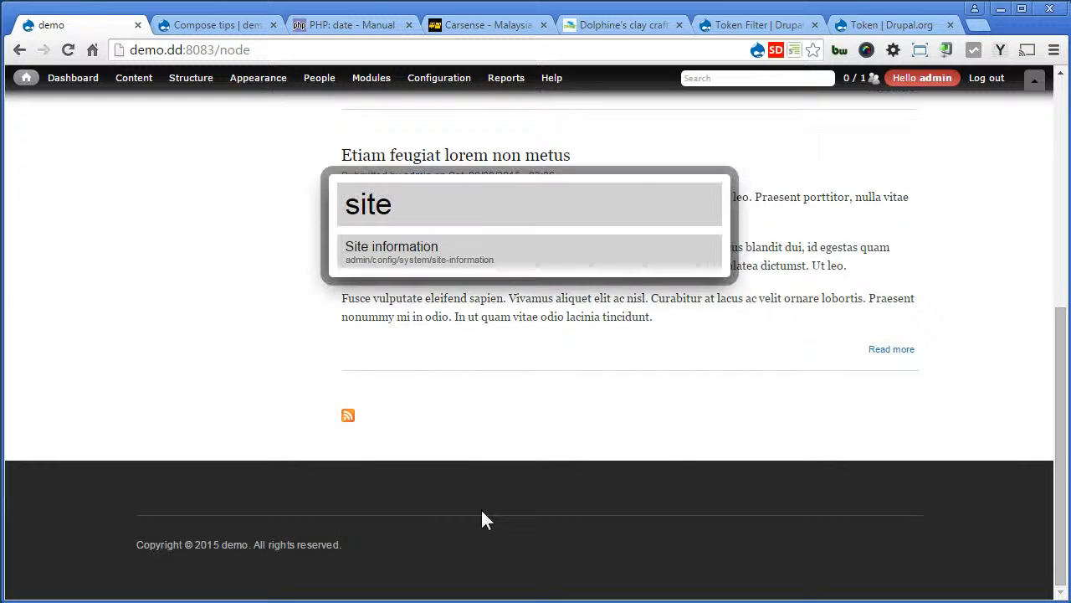
Set Site name to 'Lorem Design' in Site information, save, and return to the front page
{"action": "left_click", "coordinate": [391, 251]}
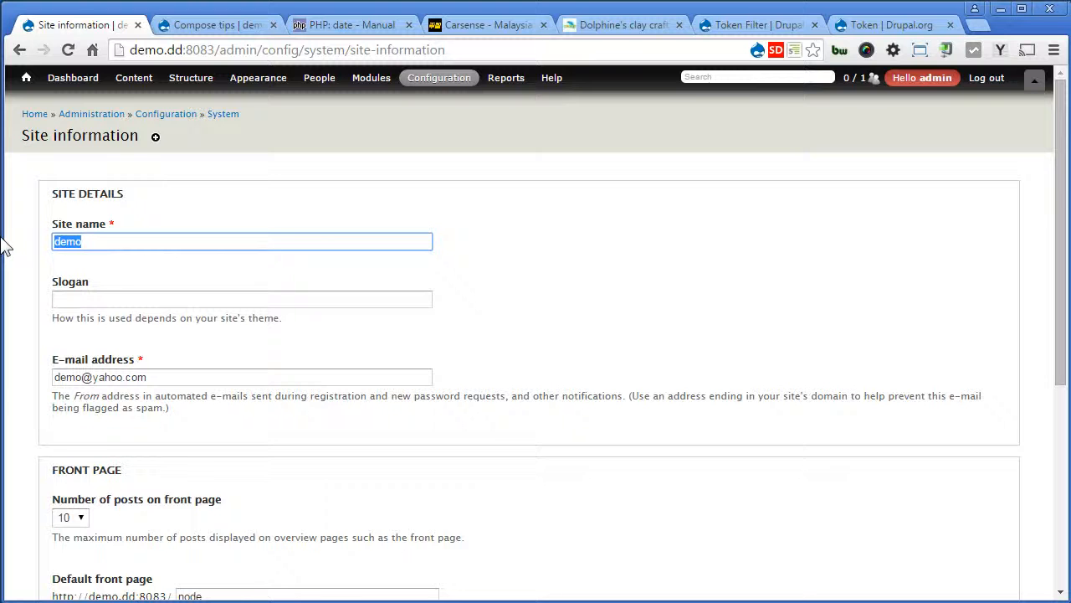
{"action": "type", "text": "Lorem"}
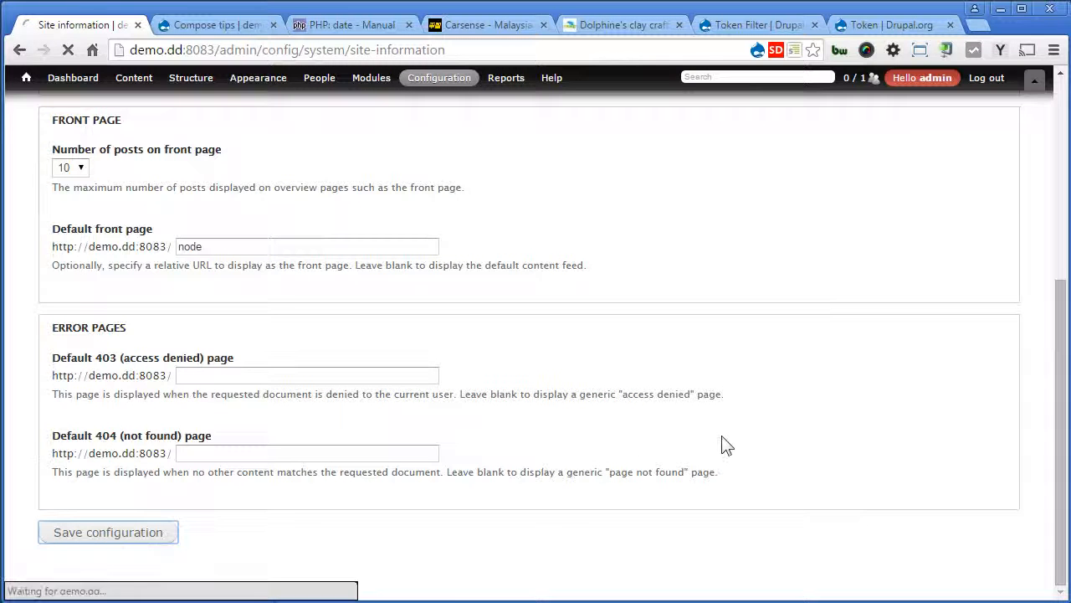
{"action": "left_click", "coordinate": [107, 532]}
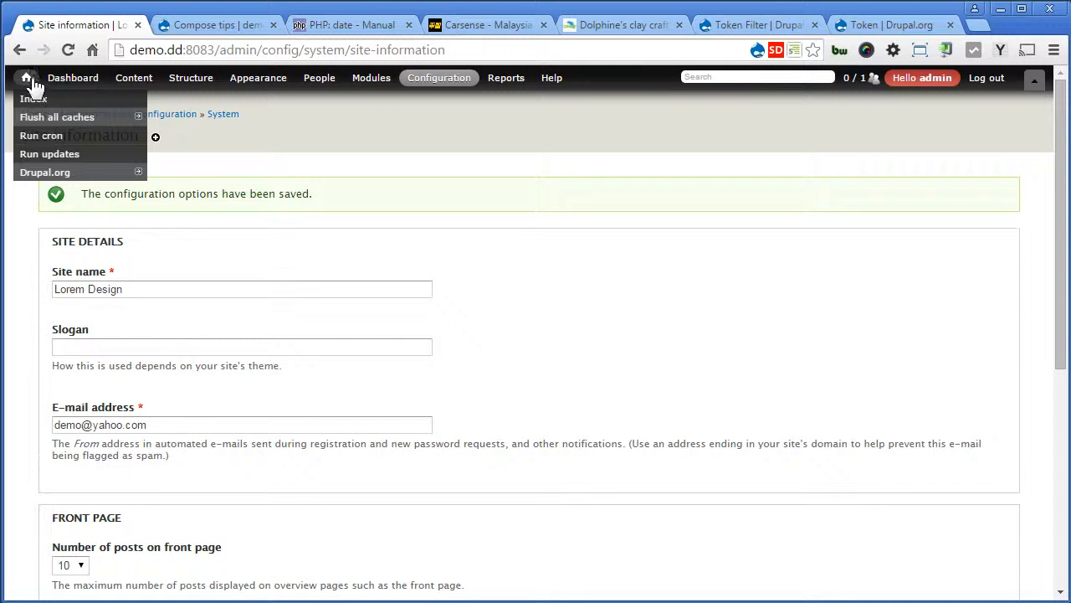
{"action": "left_click", "coordinate": [27, 77]}
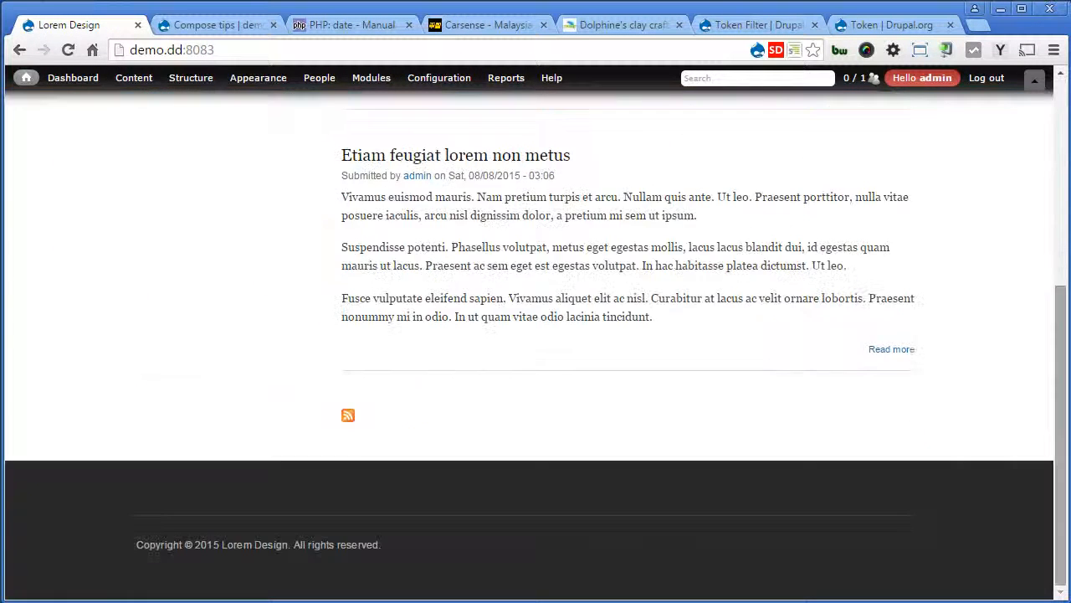